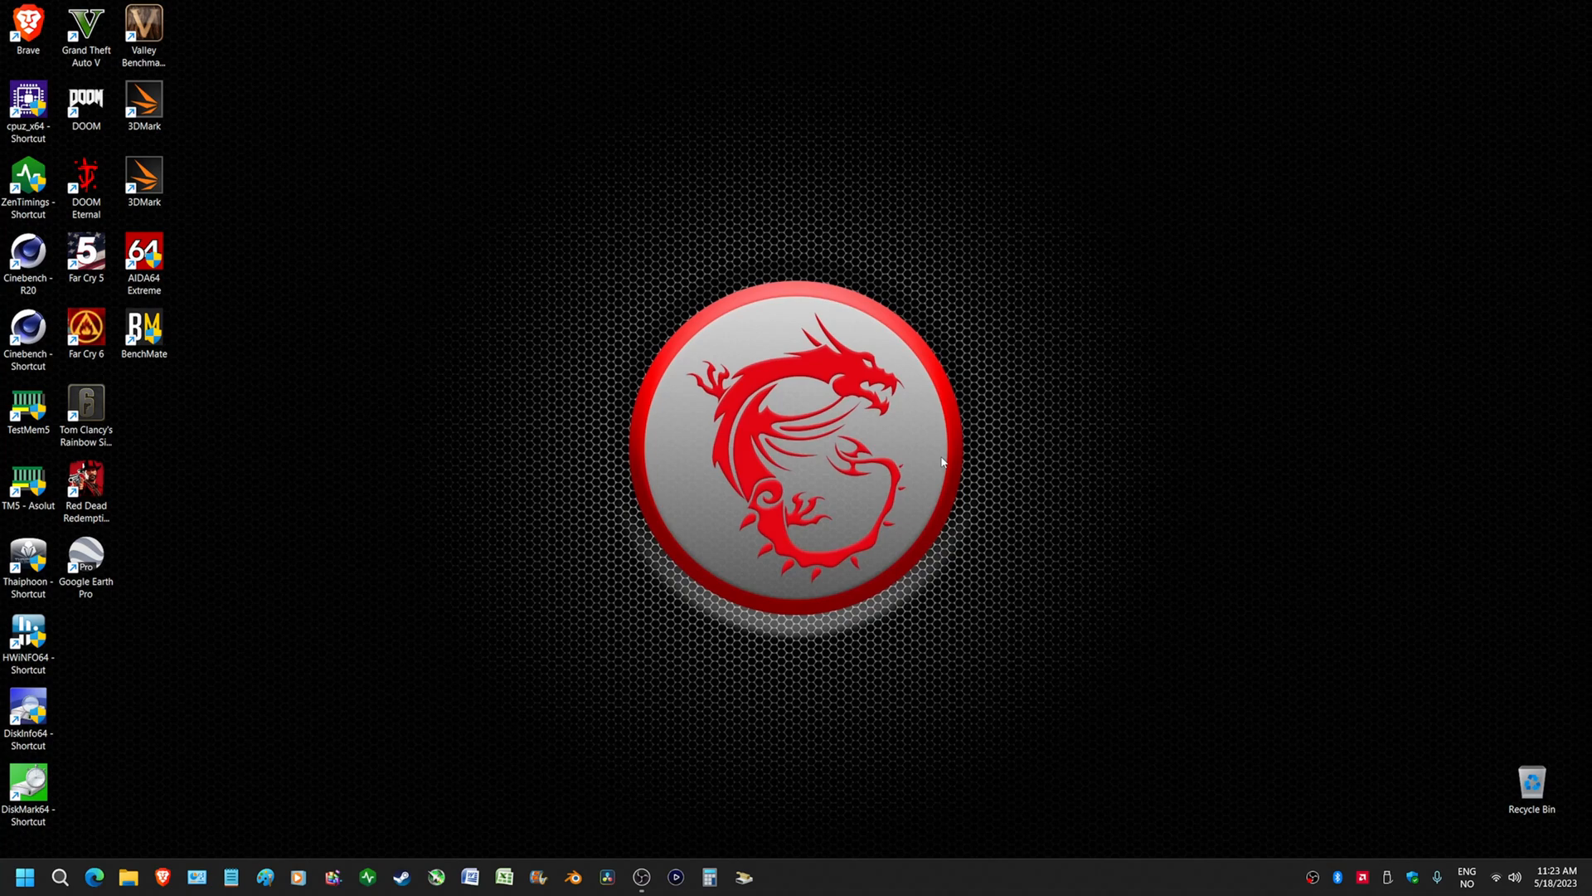
mouse_move(401, 546)
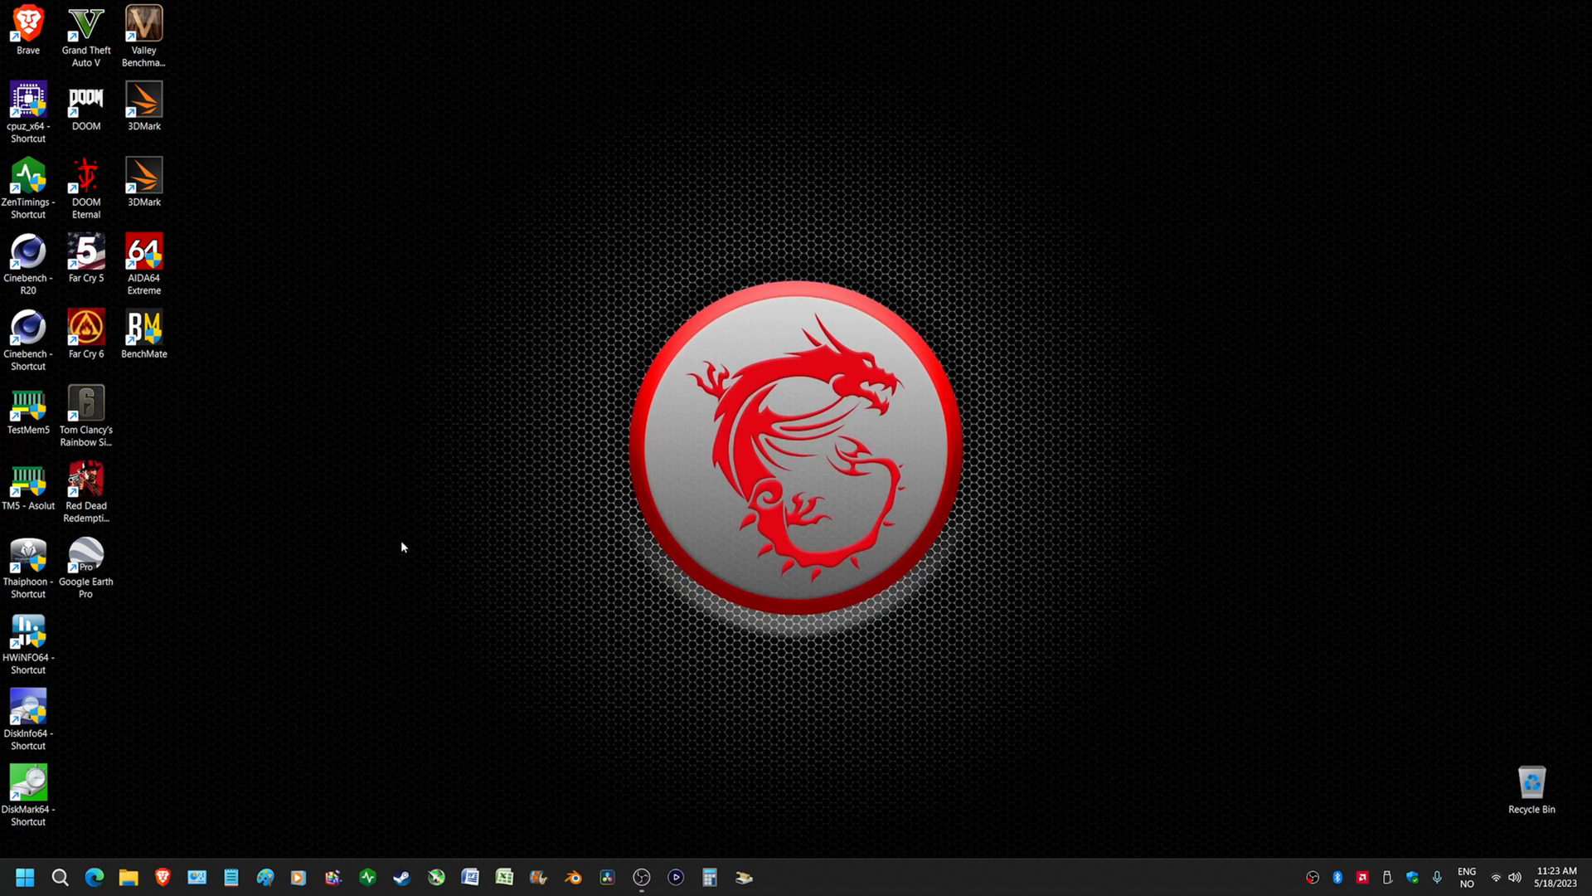
mouse_move(28, 559)
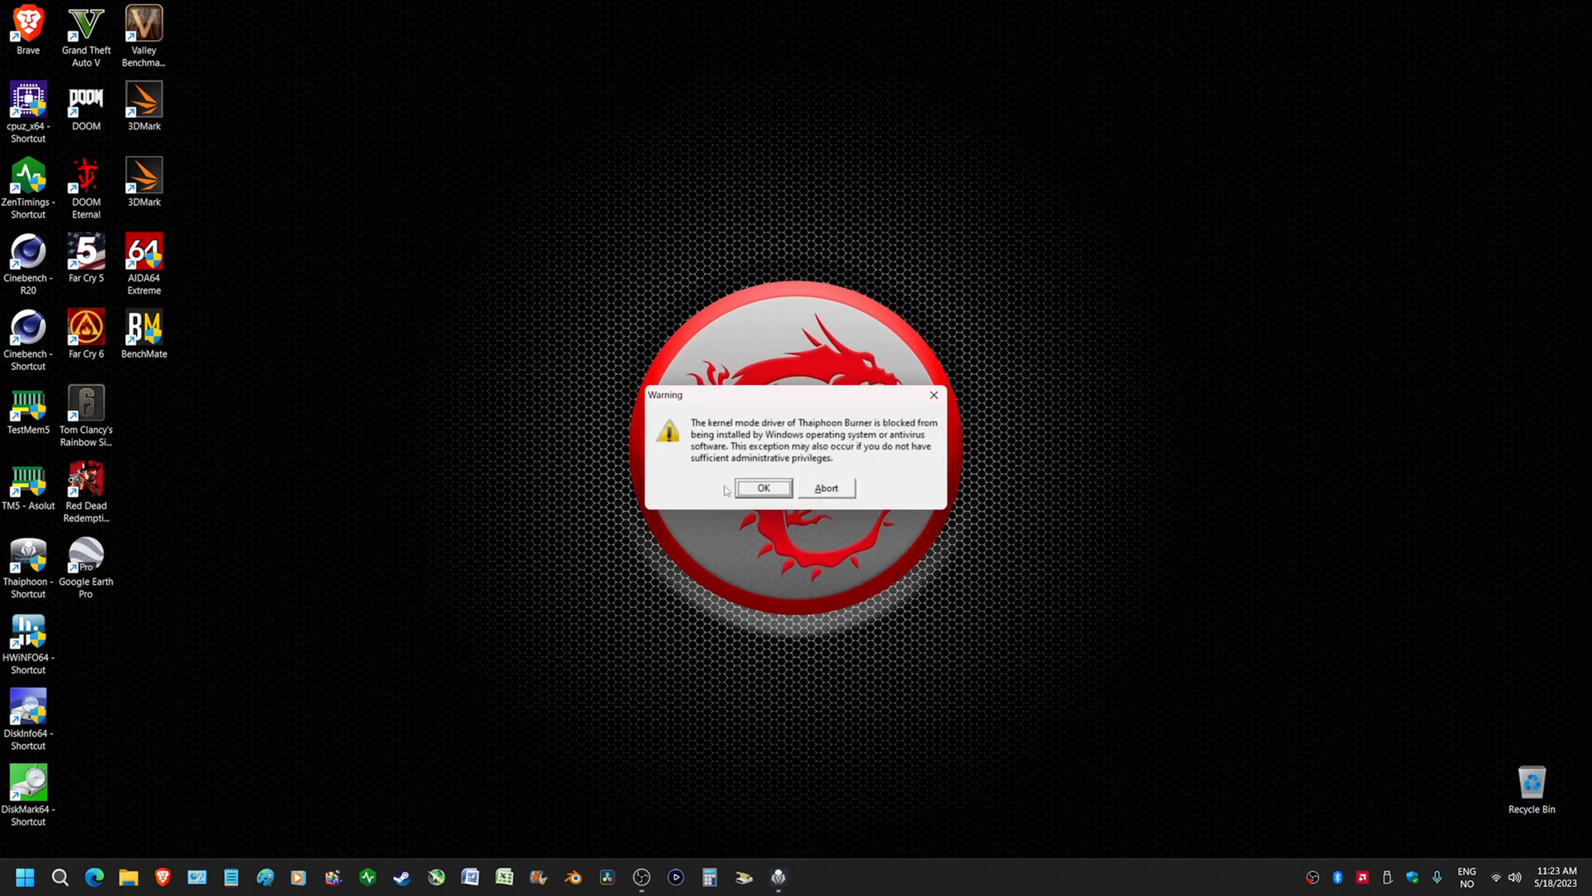
Step: Dismiss the driver-blocked warning, attempt an SPD read that finds no EEPROM, then launch the browser
left_click(763, 487)
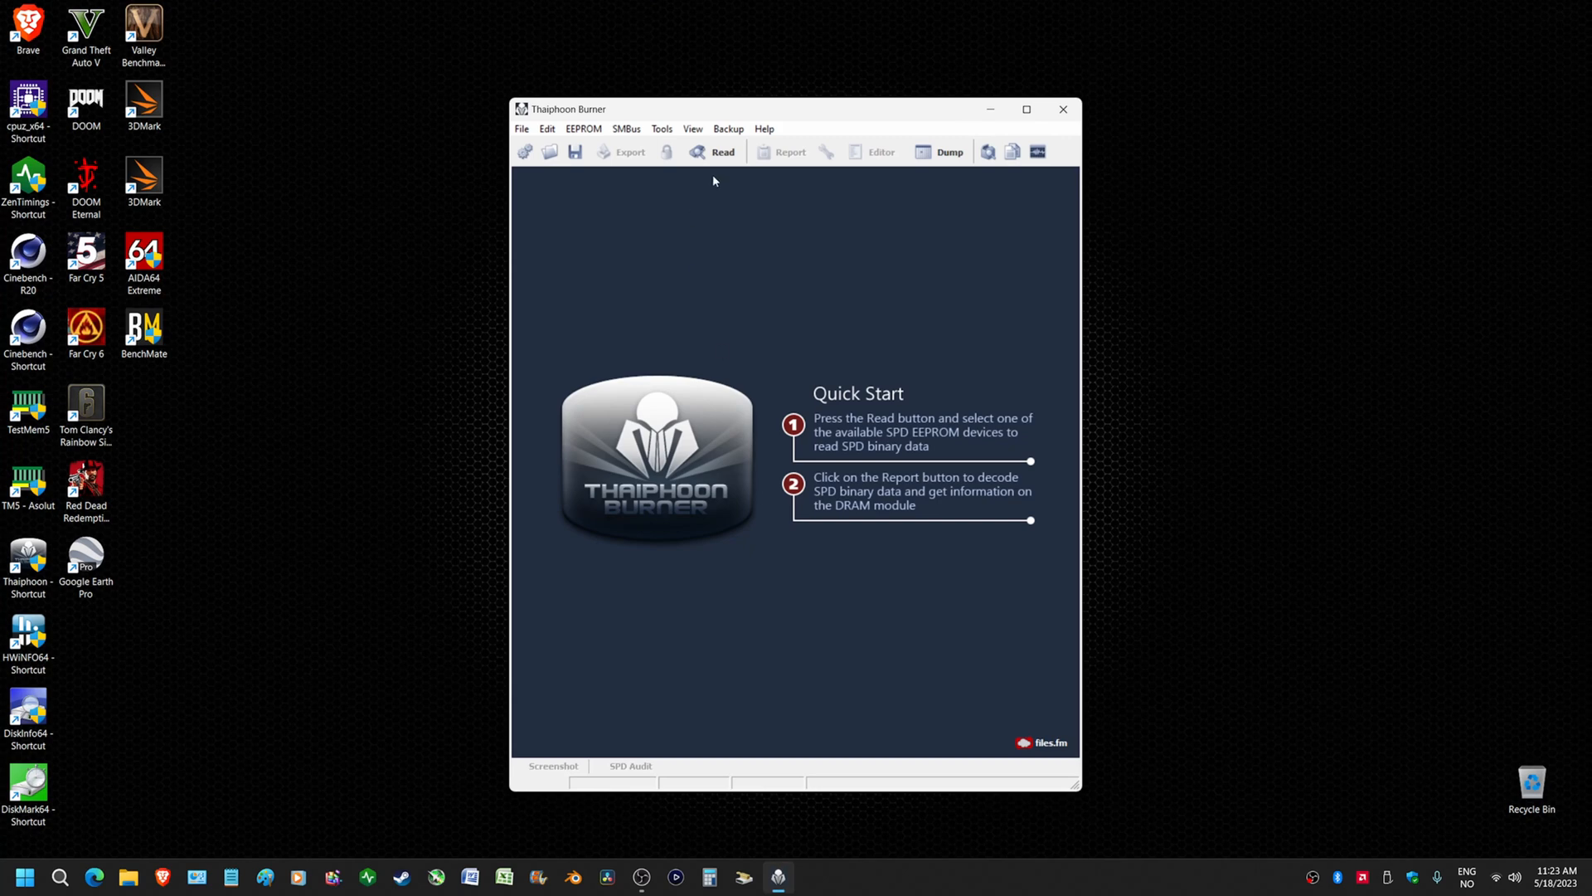
left_click(721, 150)
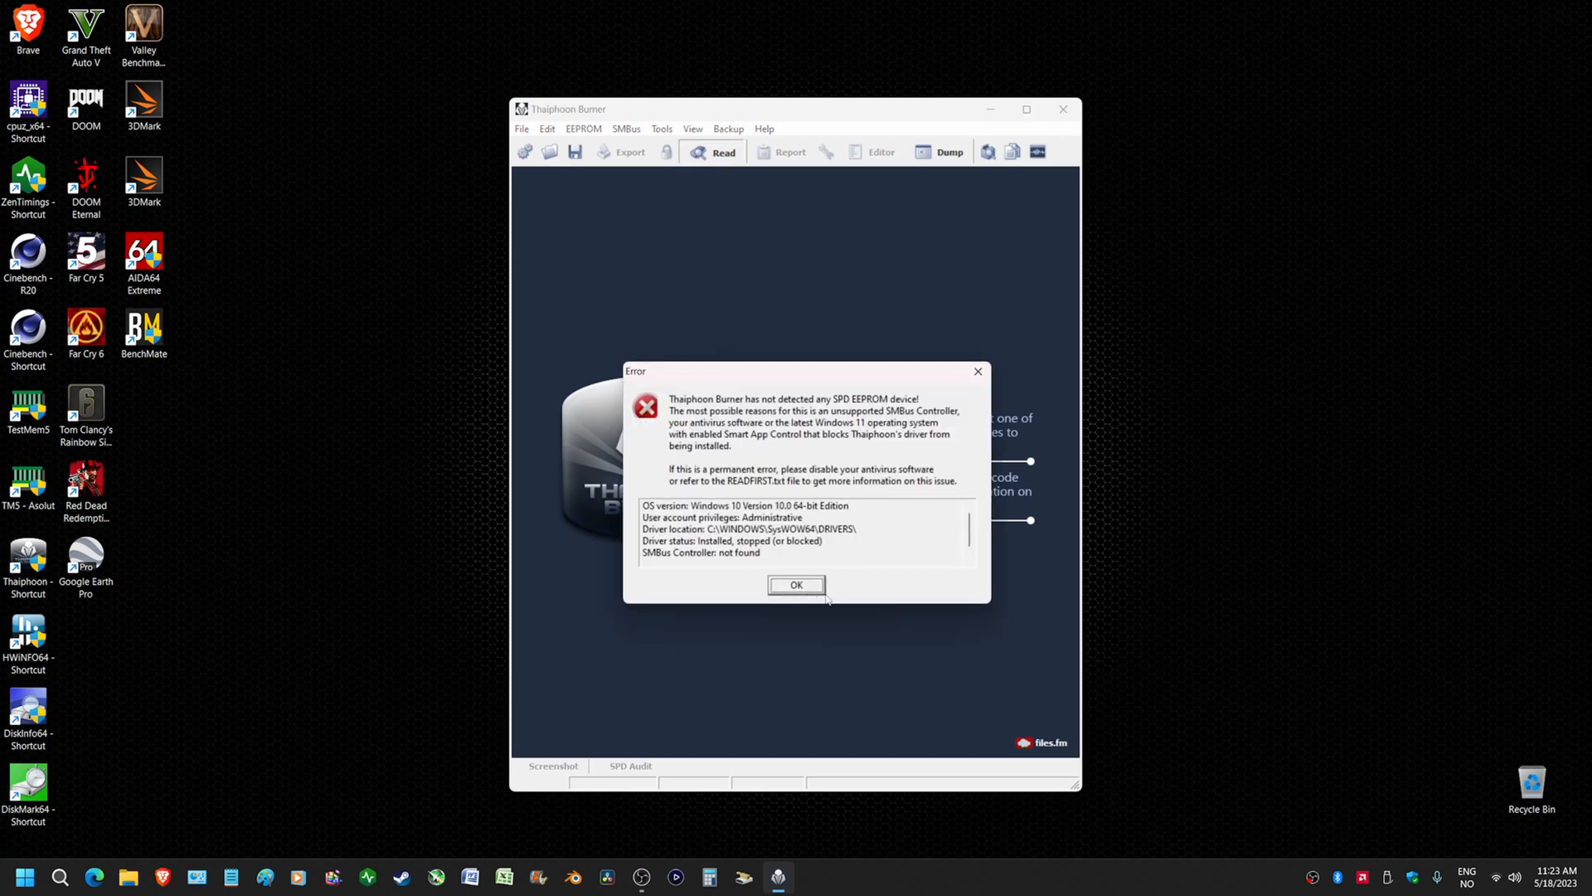
left_click(796, 584)
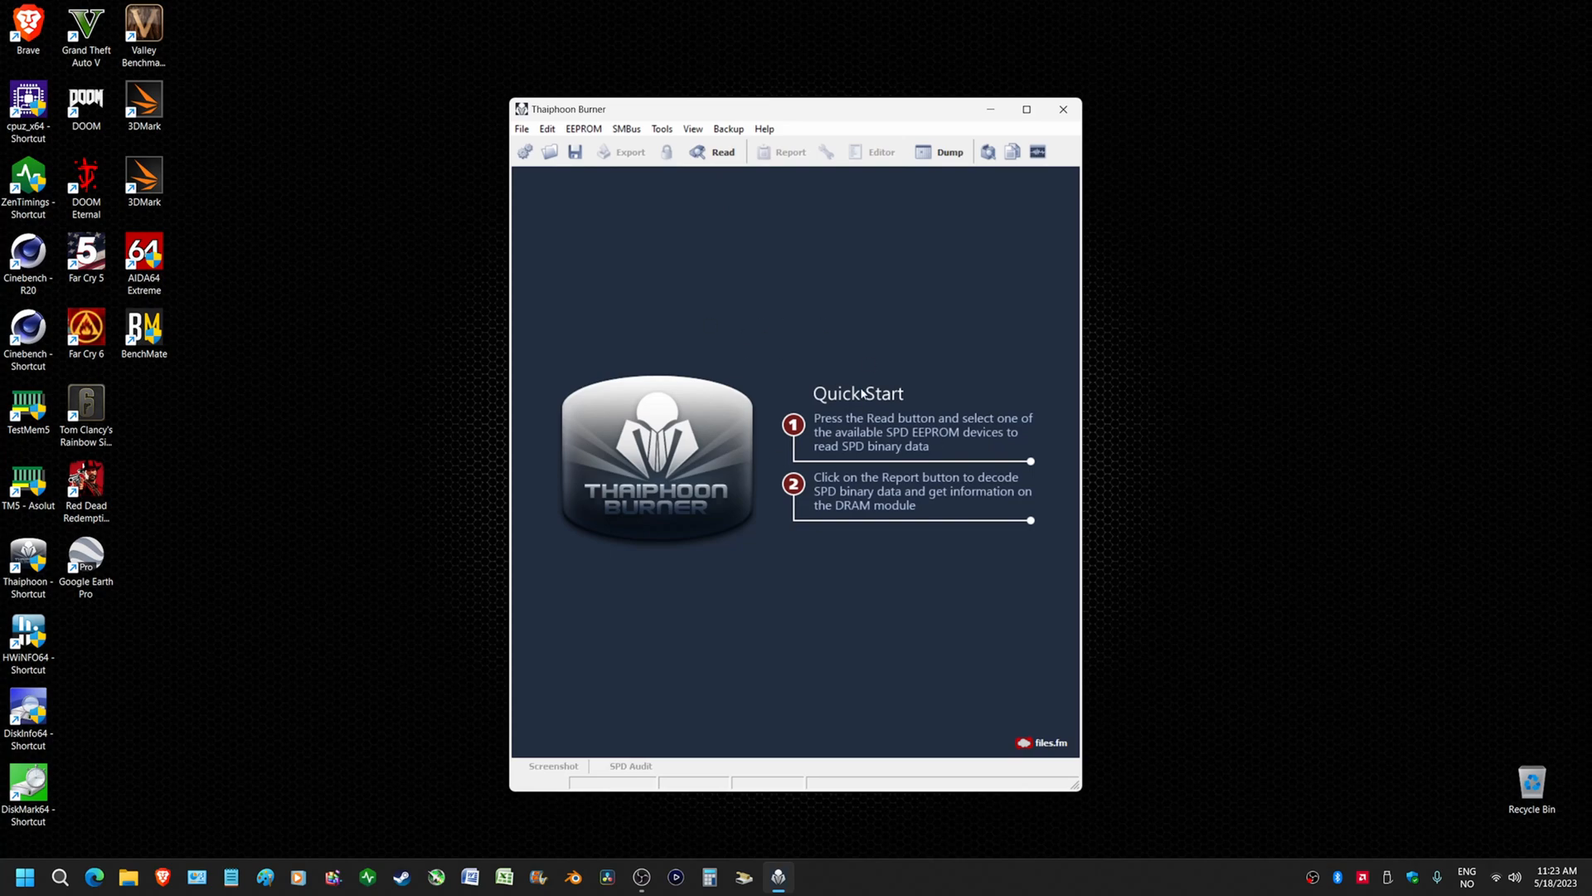
left_click(1062, 109)
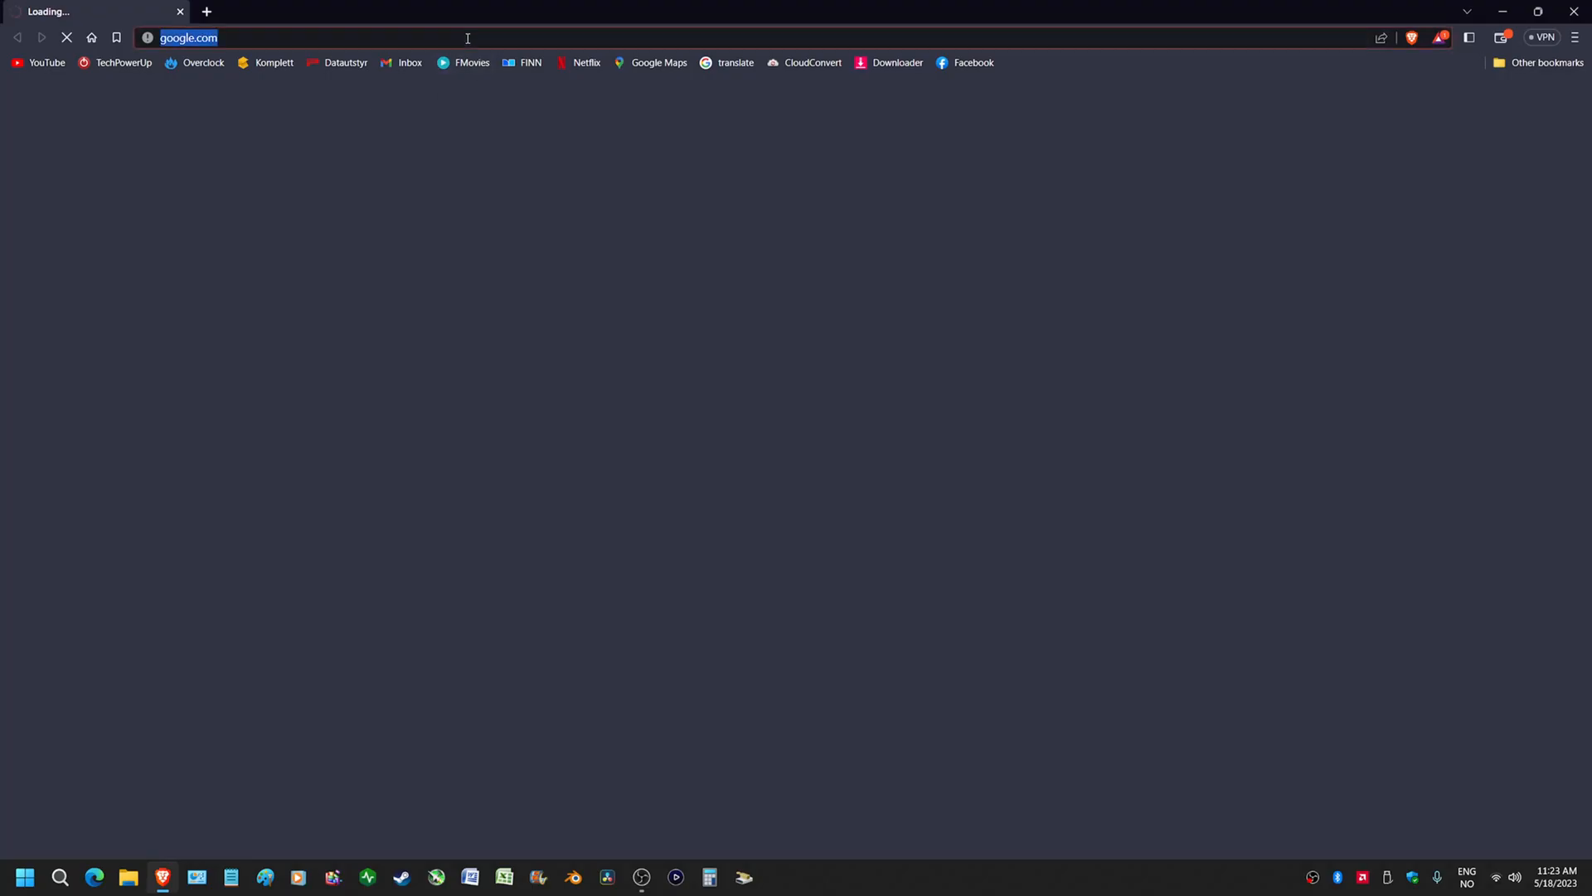
Step: Search Google for thaiphoon burner and open the official support download page
type("thai")
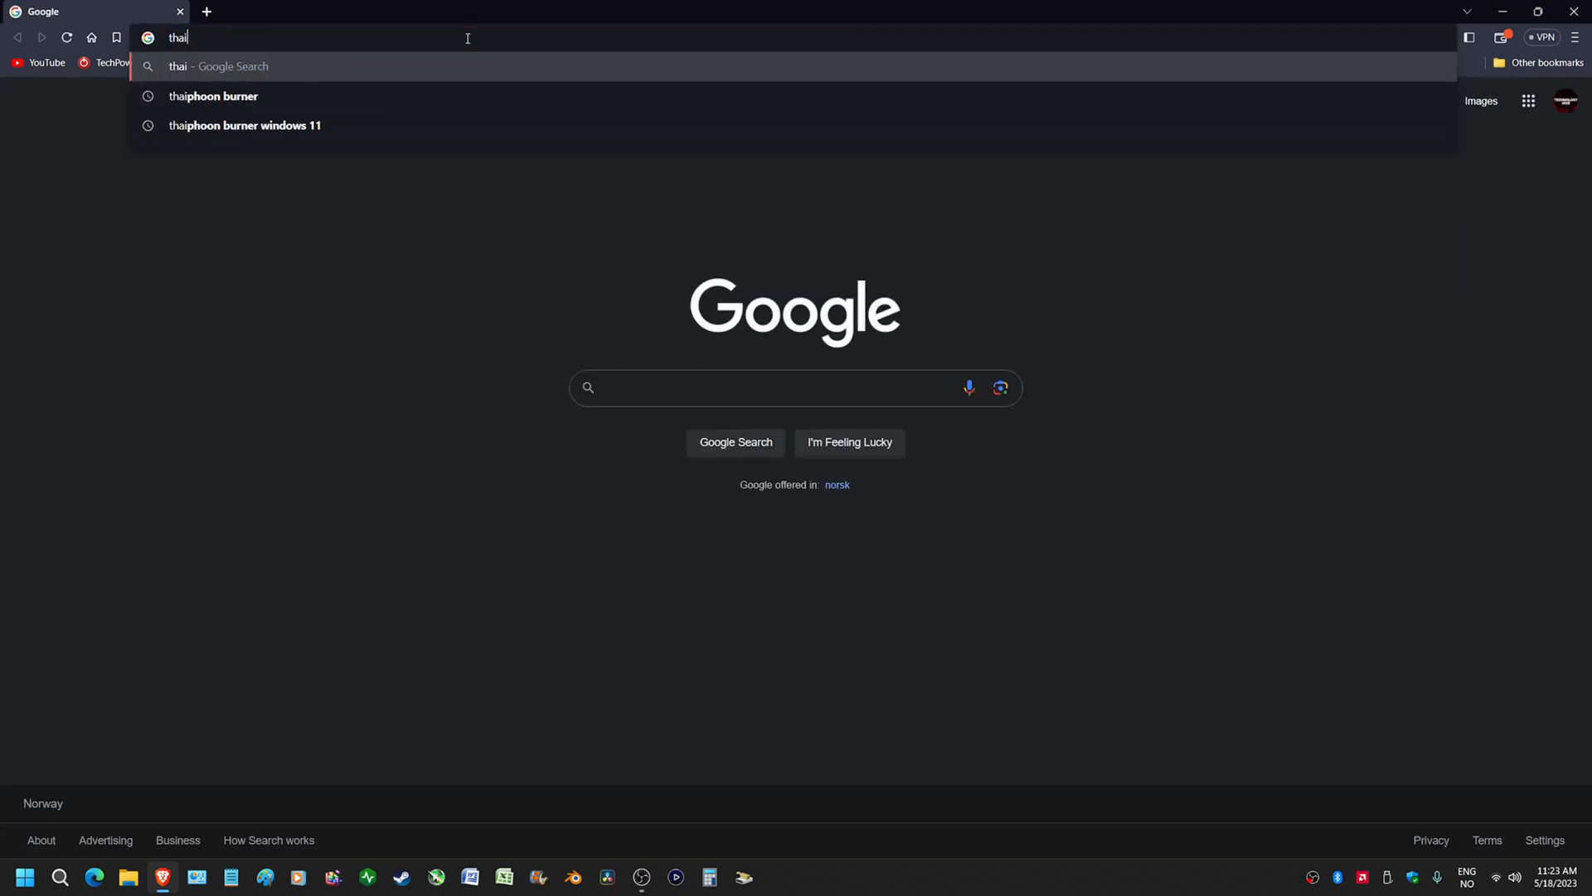
left_click(214, 97)
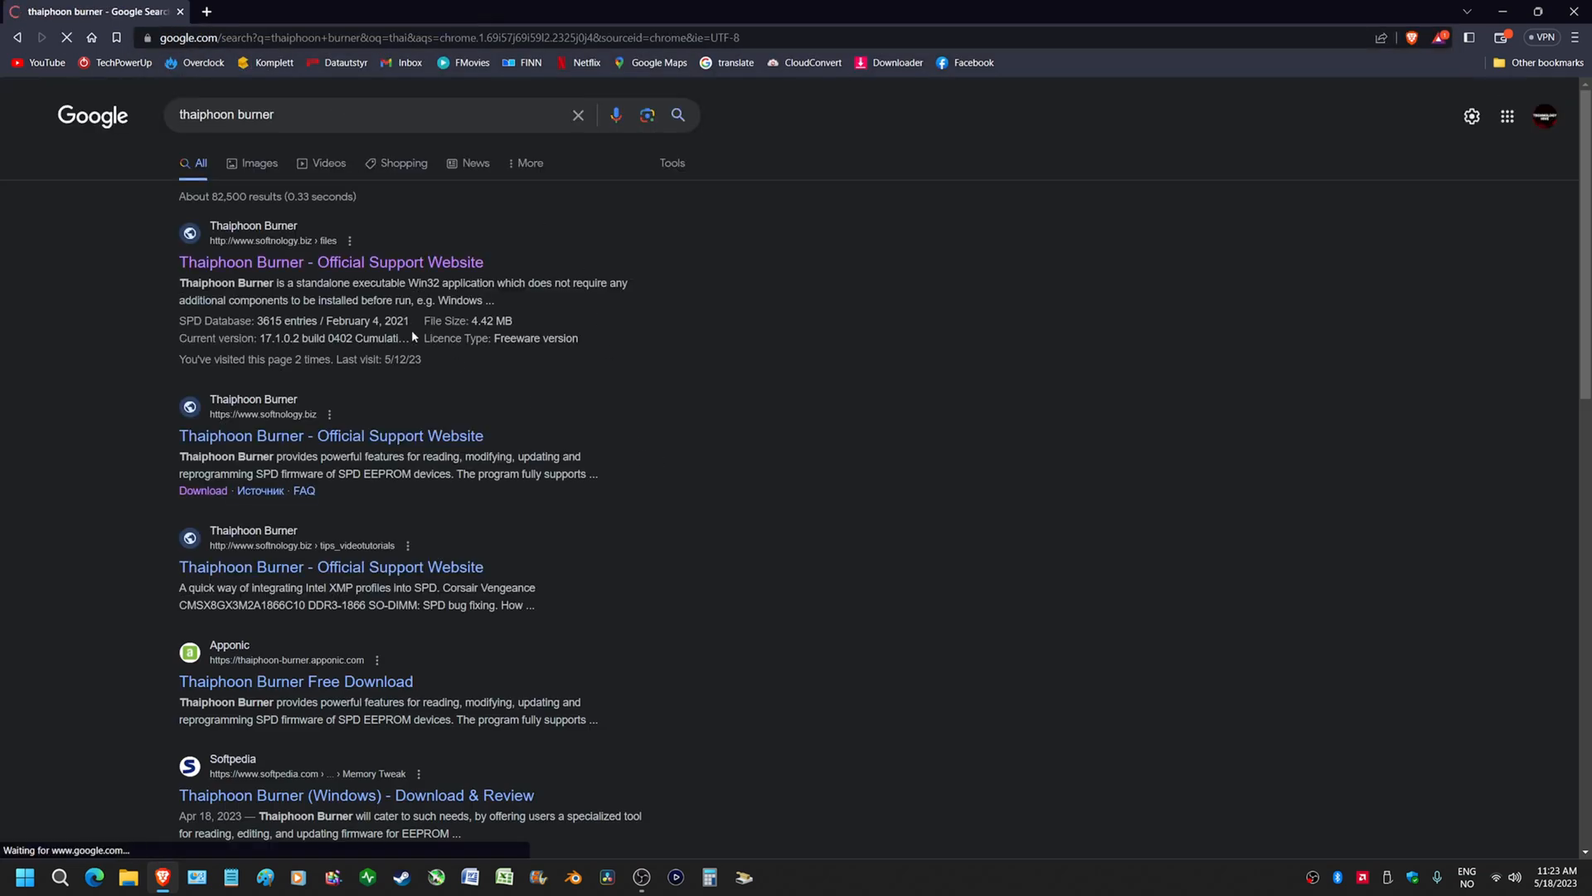
left_click(330, 262)
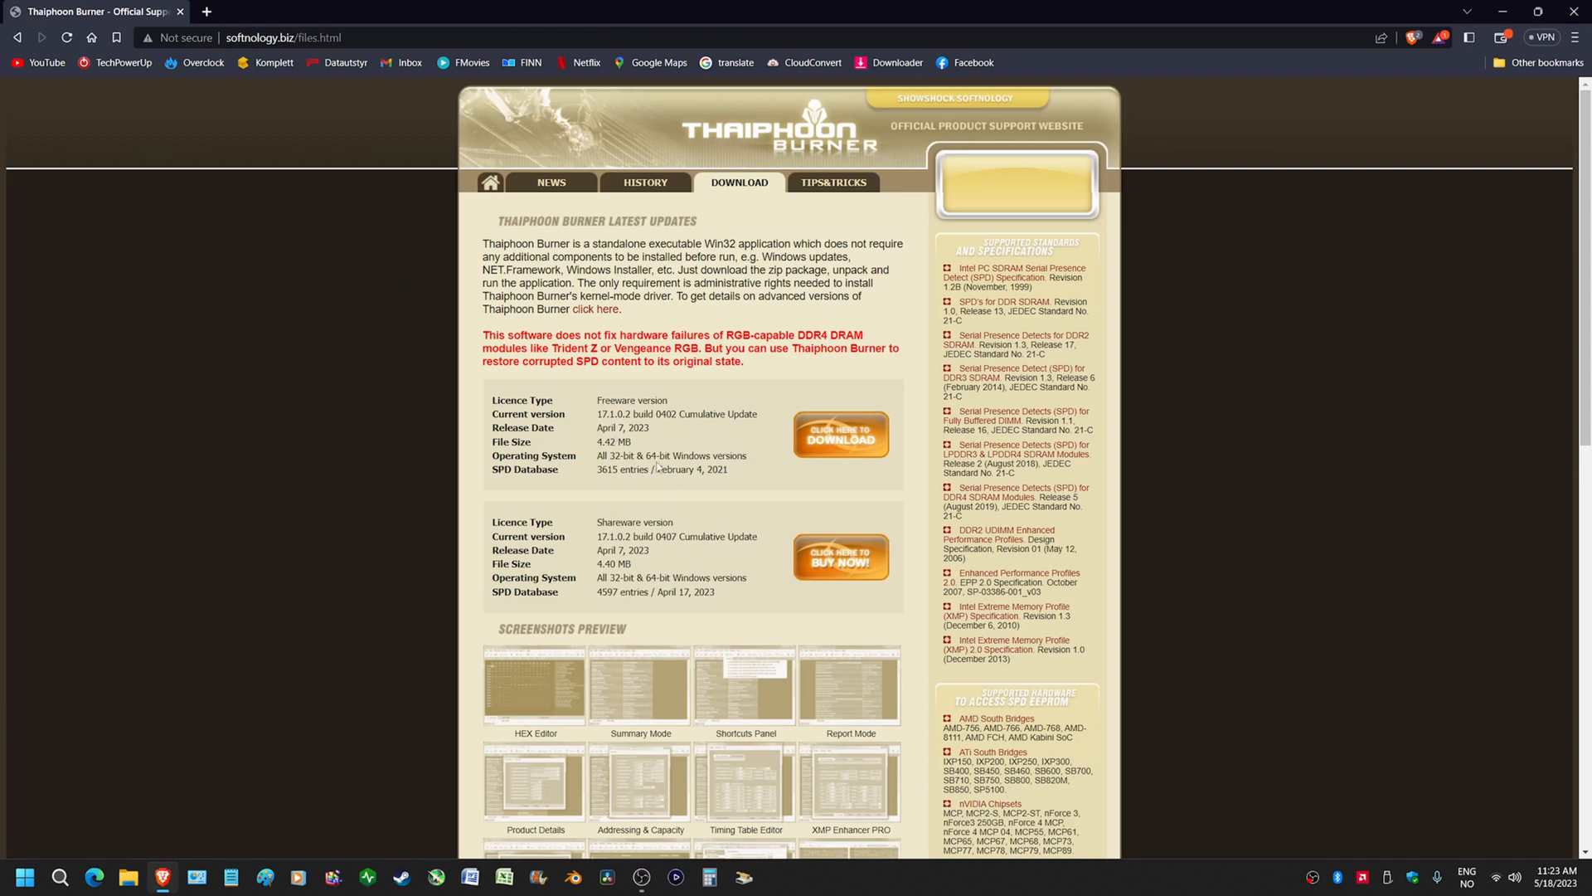
mouse_move(625, 326)
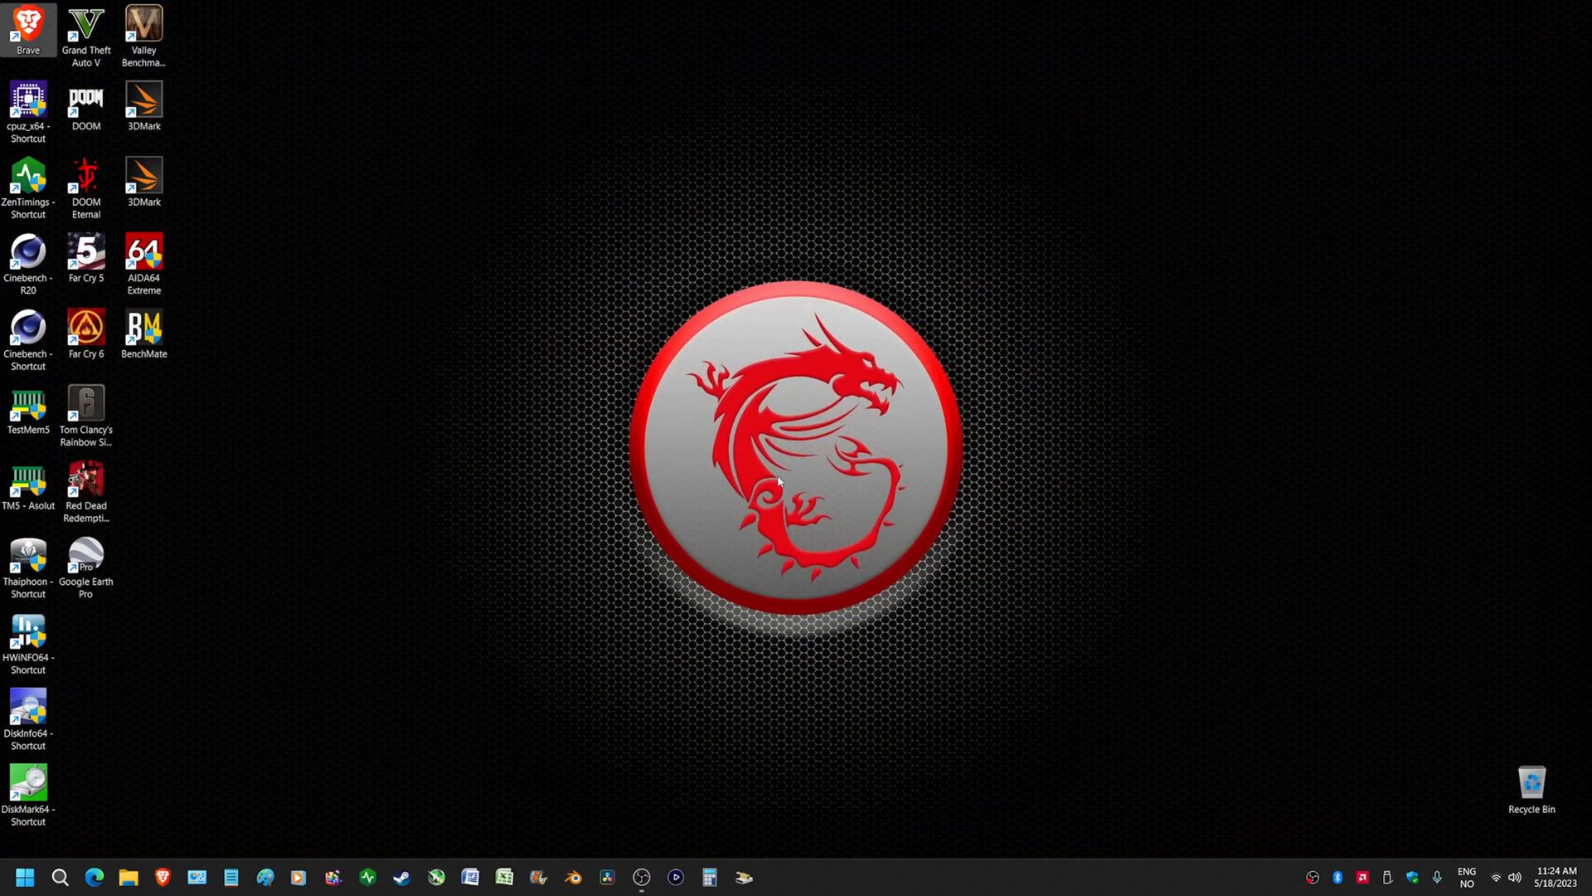
mouse_move(781, 446)
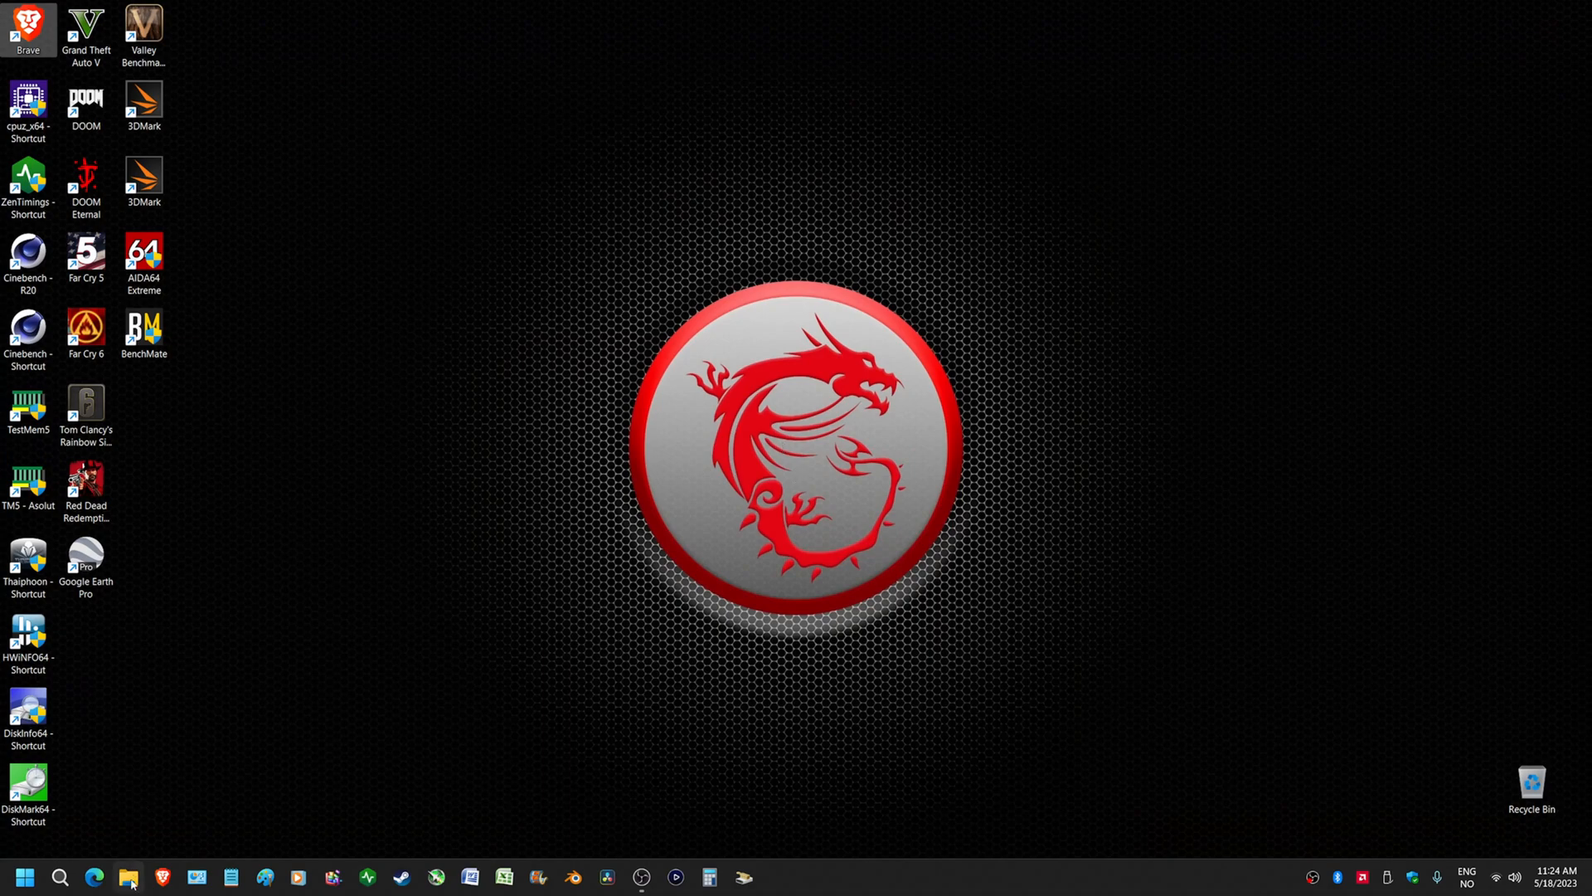
mouse_move(62, 875)
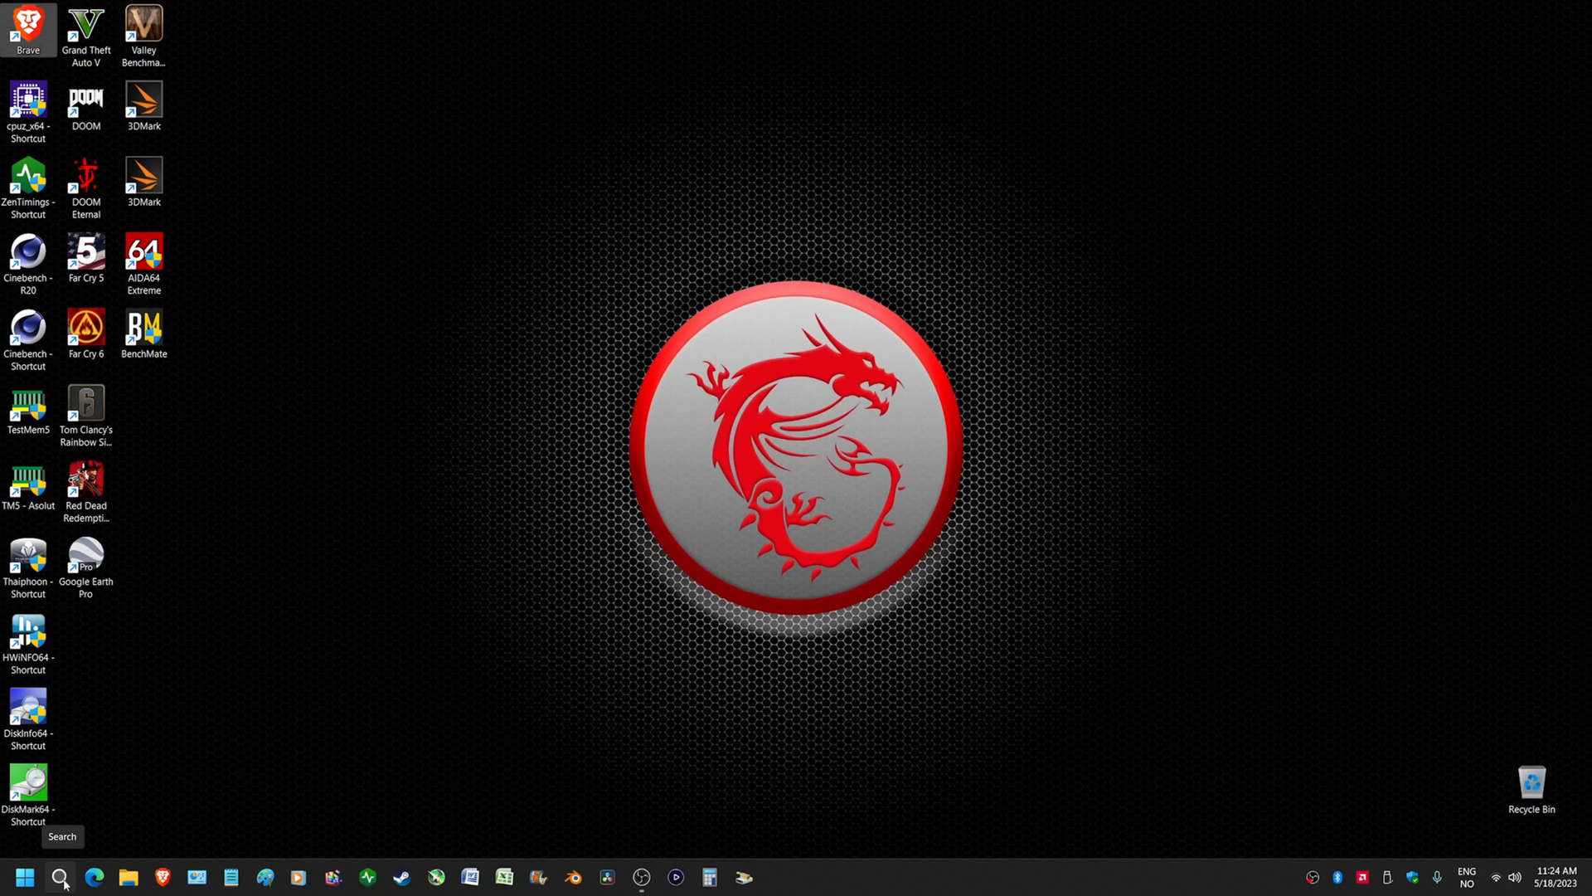
Step: Open Windows search from the taskbar
left_click(59, 876)
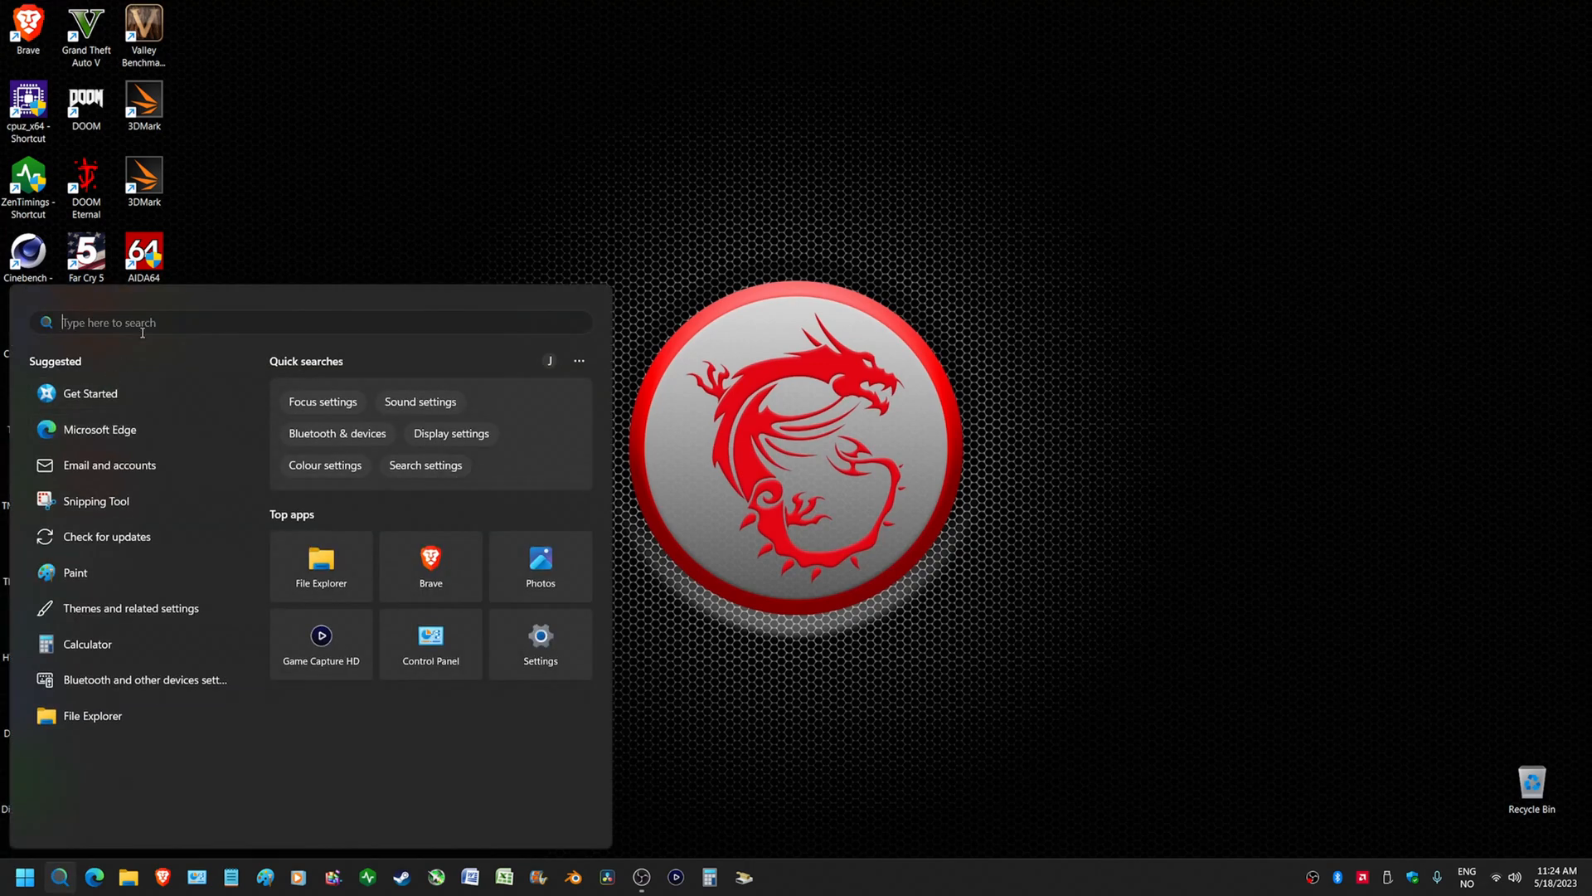
Step: Launch Registry Editor and browse to HKLM\SYSTEM\CurrentControlSet\Control\CI\Config
type("registry Editor")
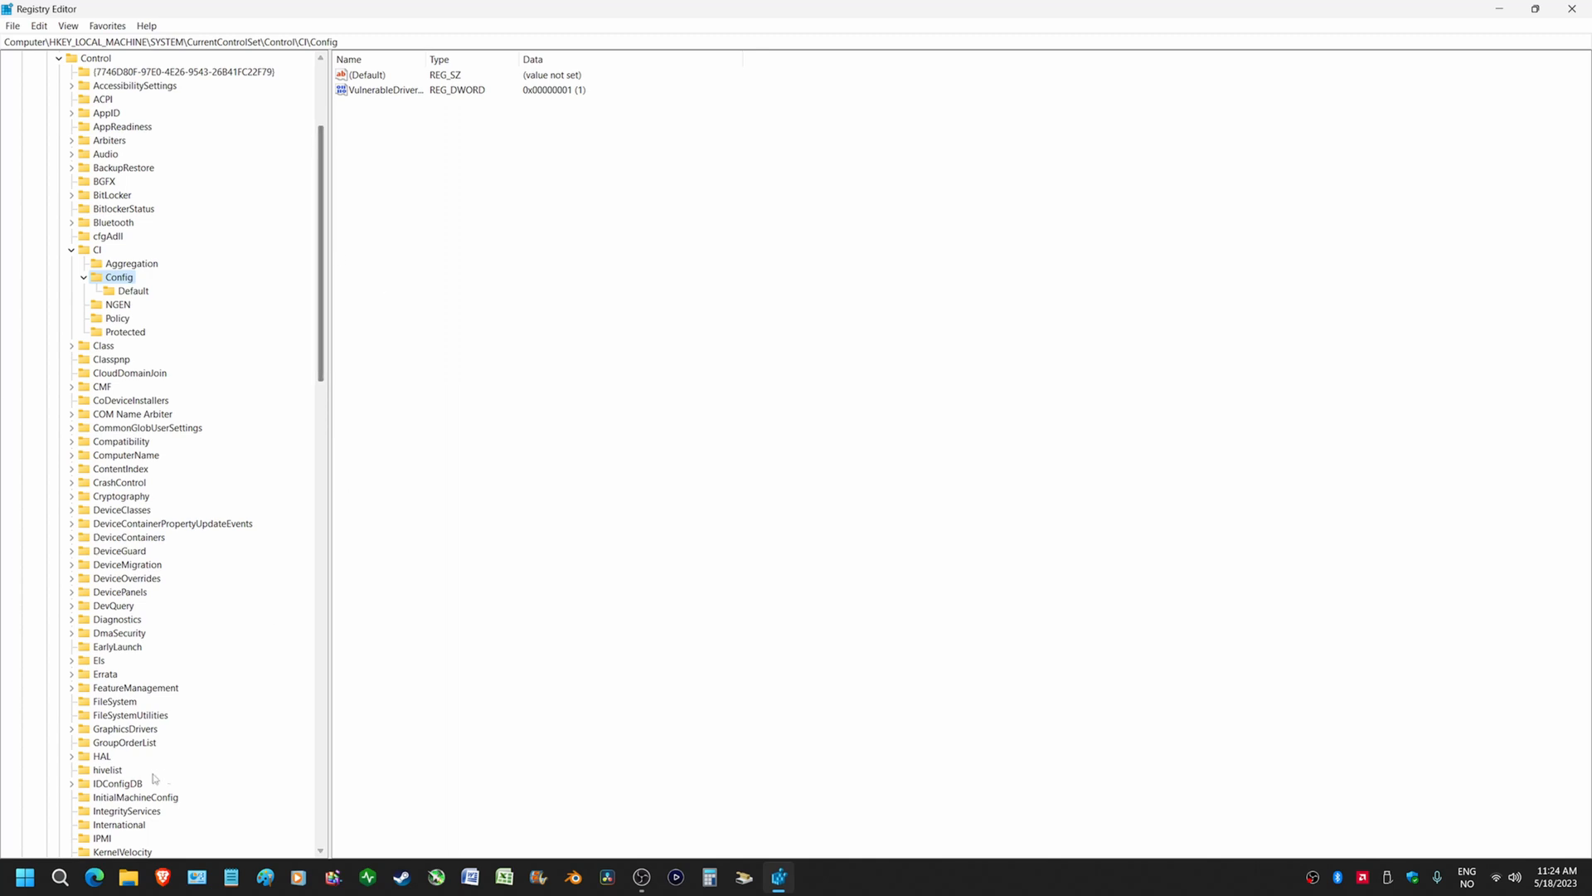
mouse_move(59, 876)
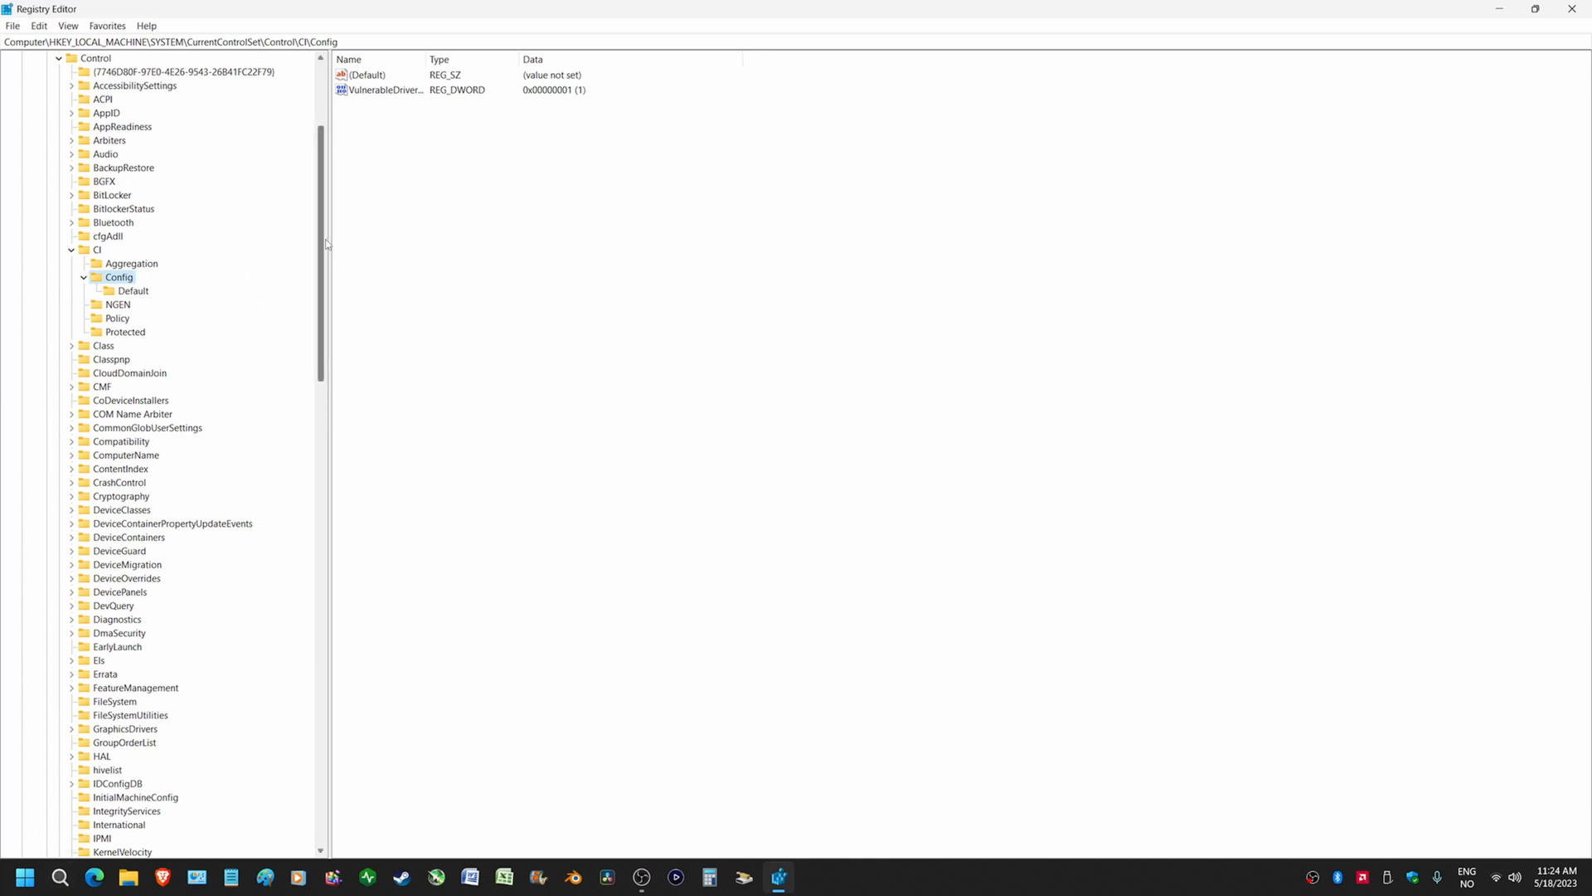
scroll("up", 3)
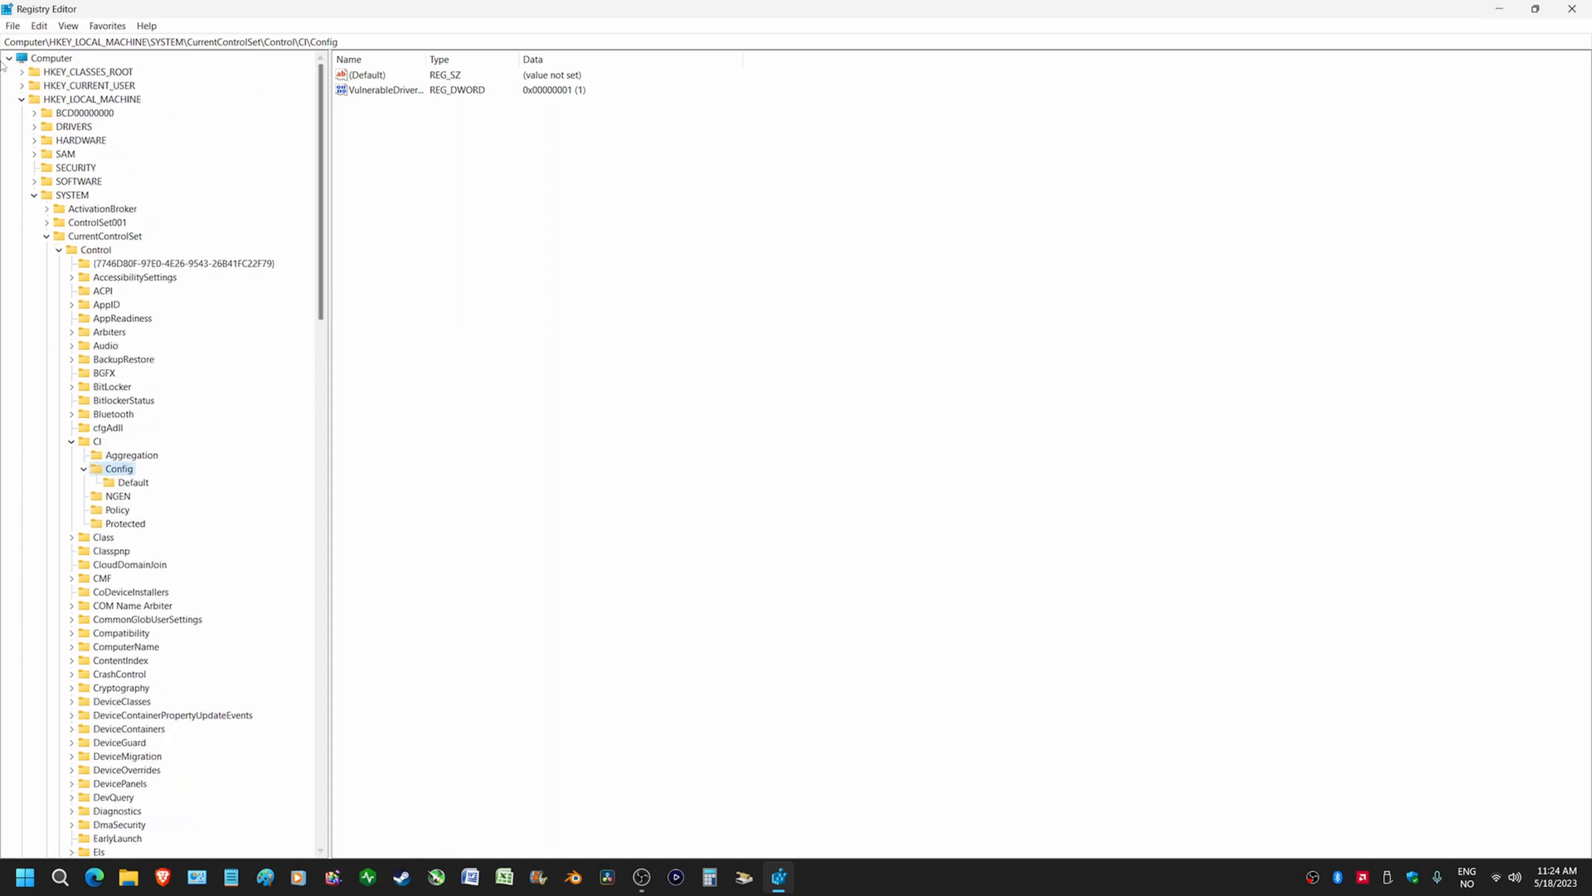
mouse_move(128, 106)
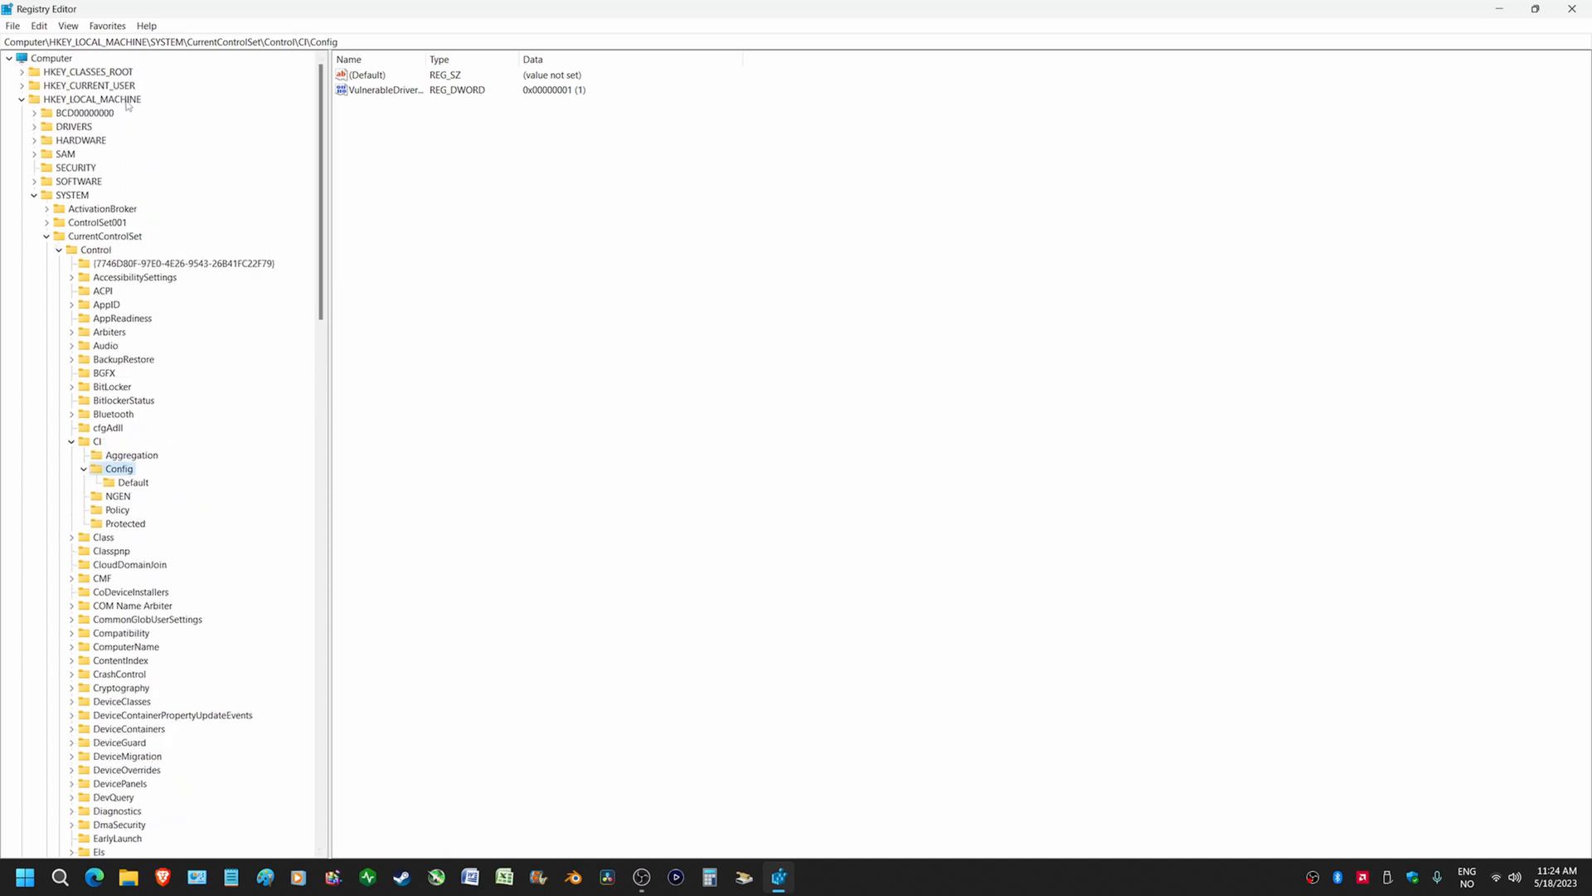
mouse_move(89, 200)
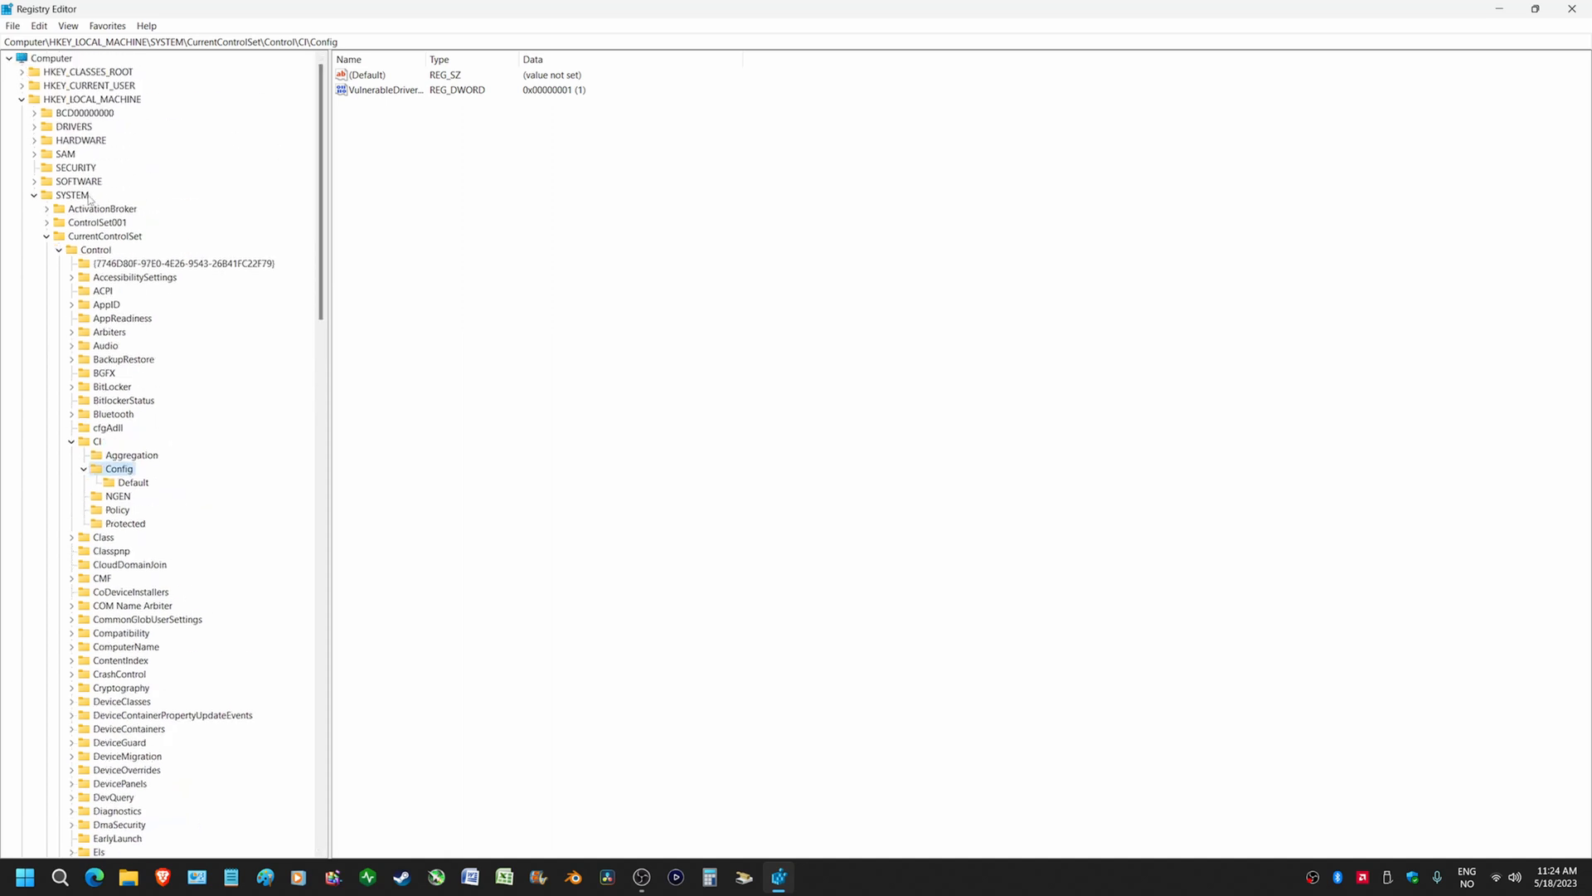
mouse_move(129, 243)
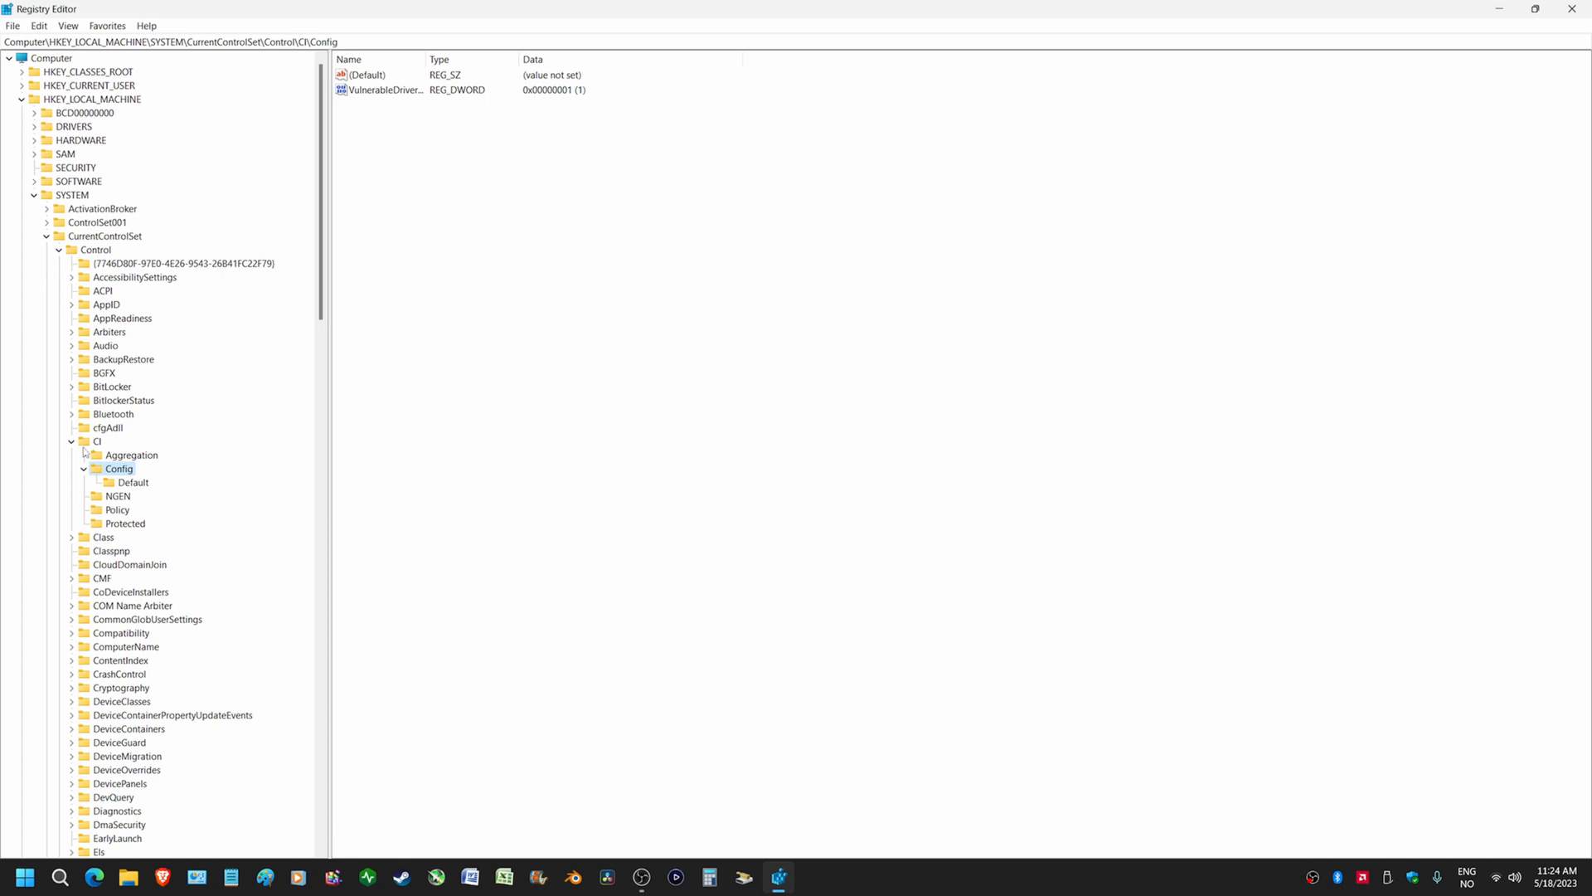
mouse_move(98, 469)
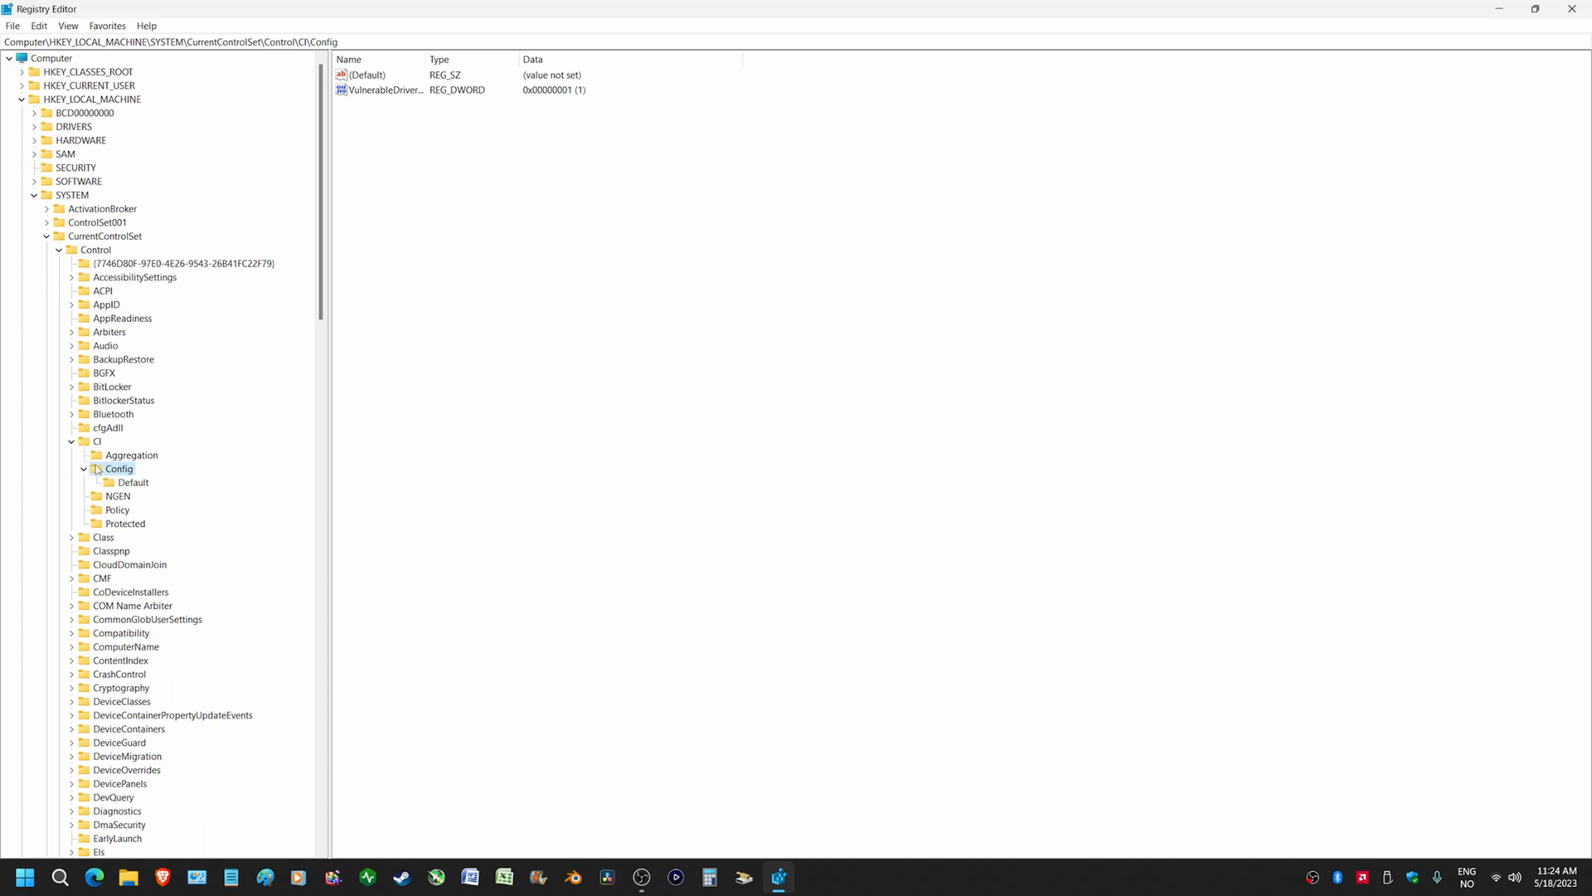
left_click(133, 483)
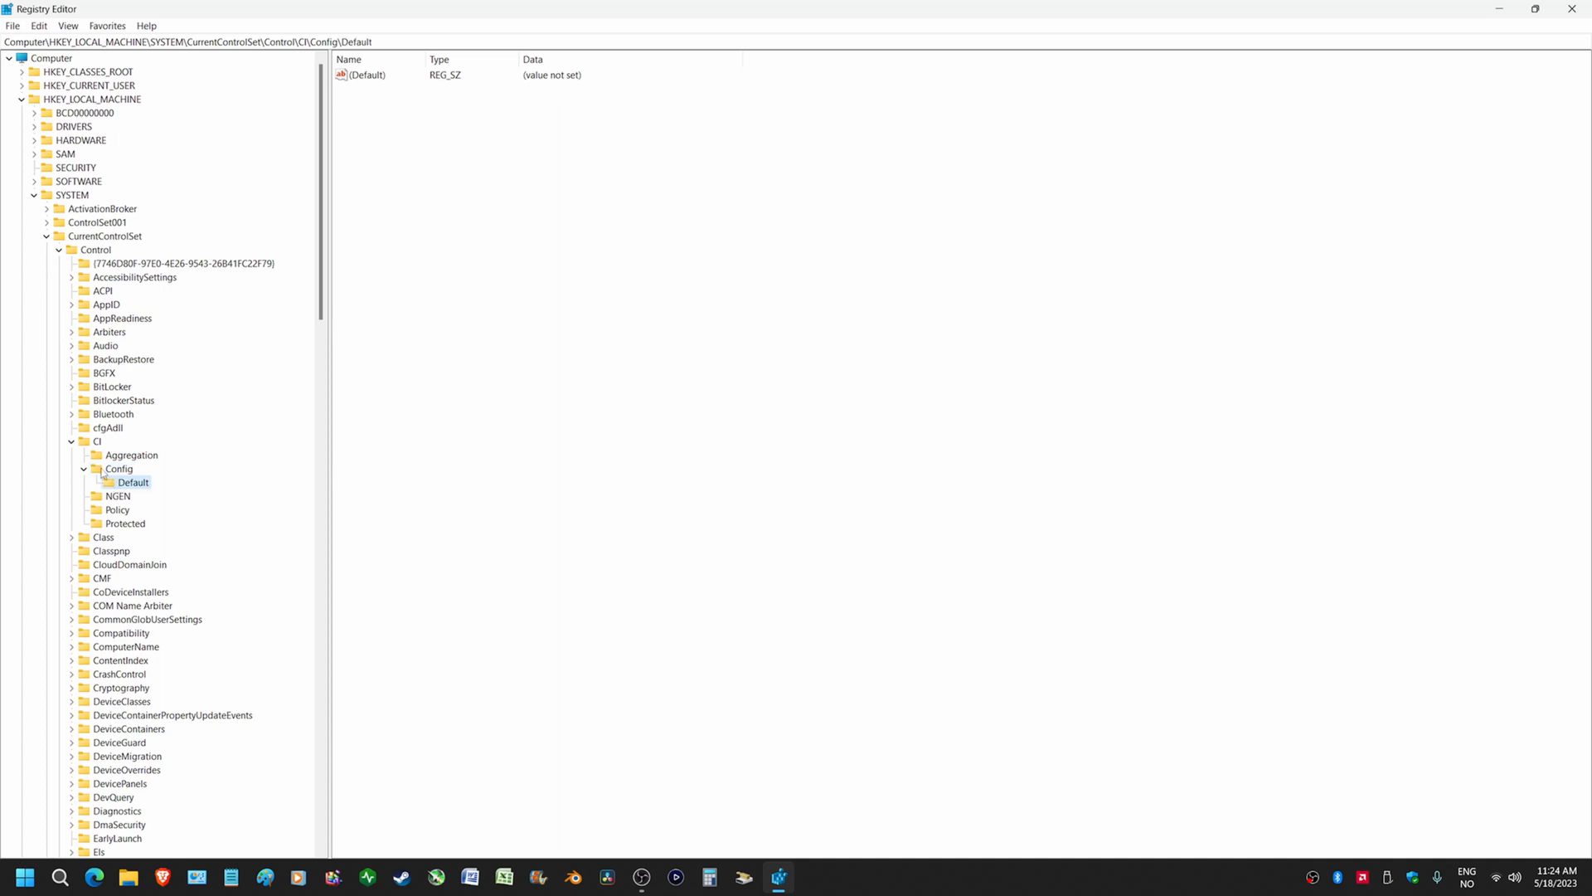
left_click(120, 468)
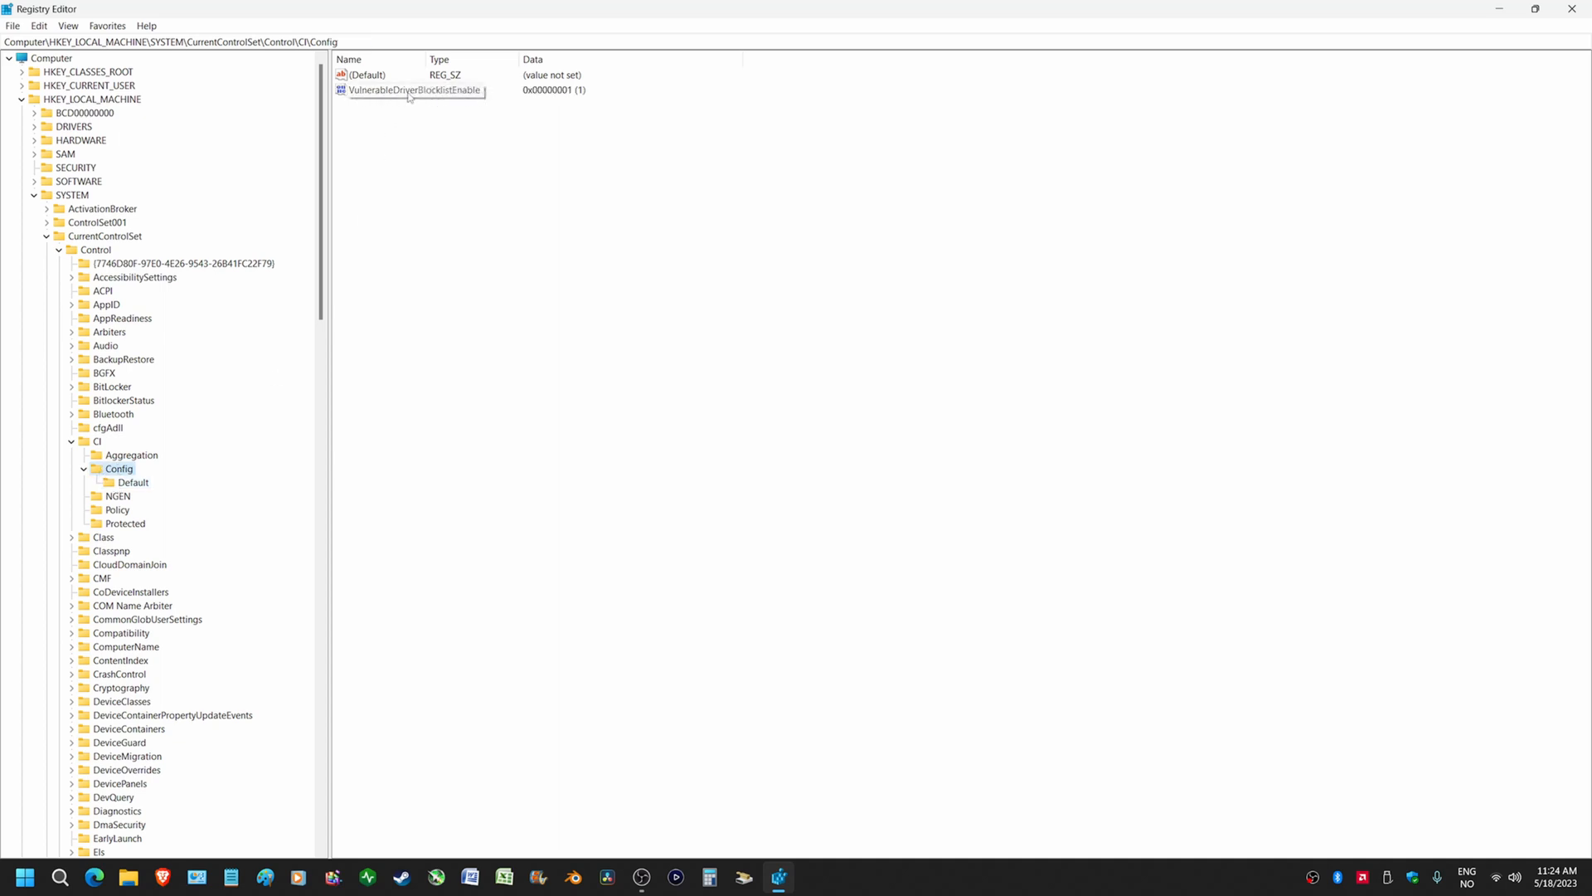
Step: Set VulnerableDriverBlocklistEnable to 0
double_click(415, 89)
type("0")
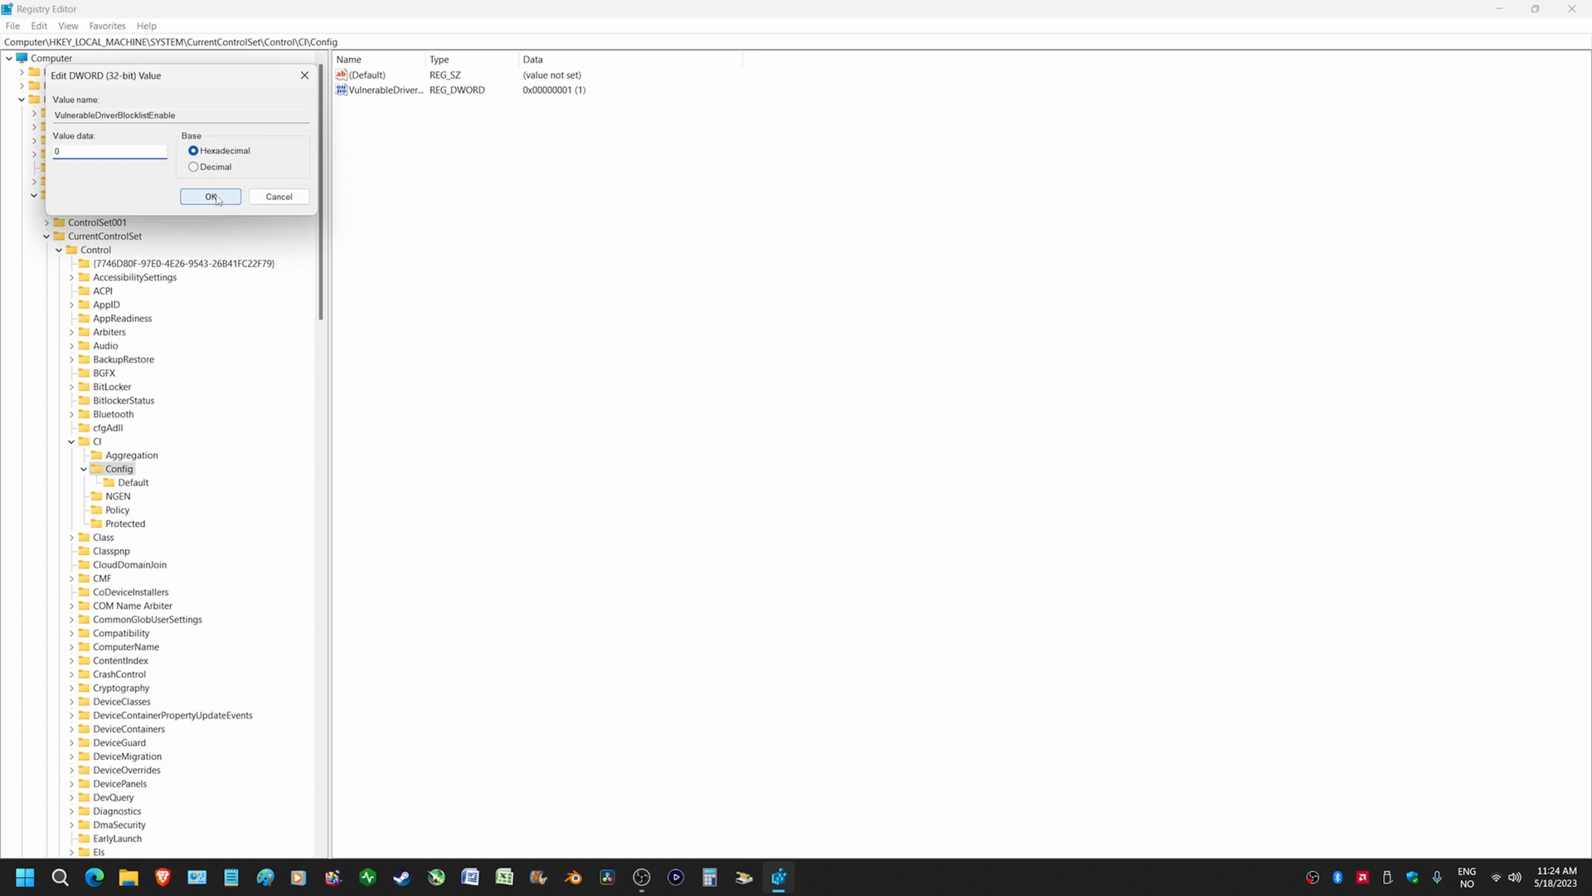
left_click(211, 198)
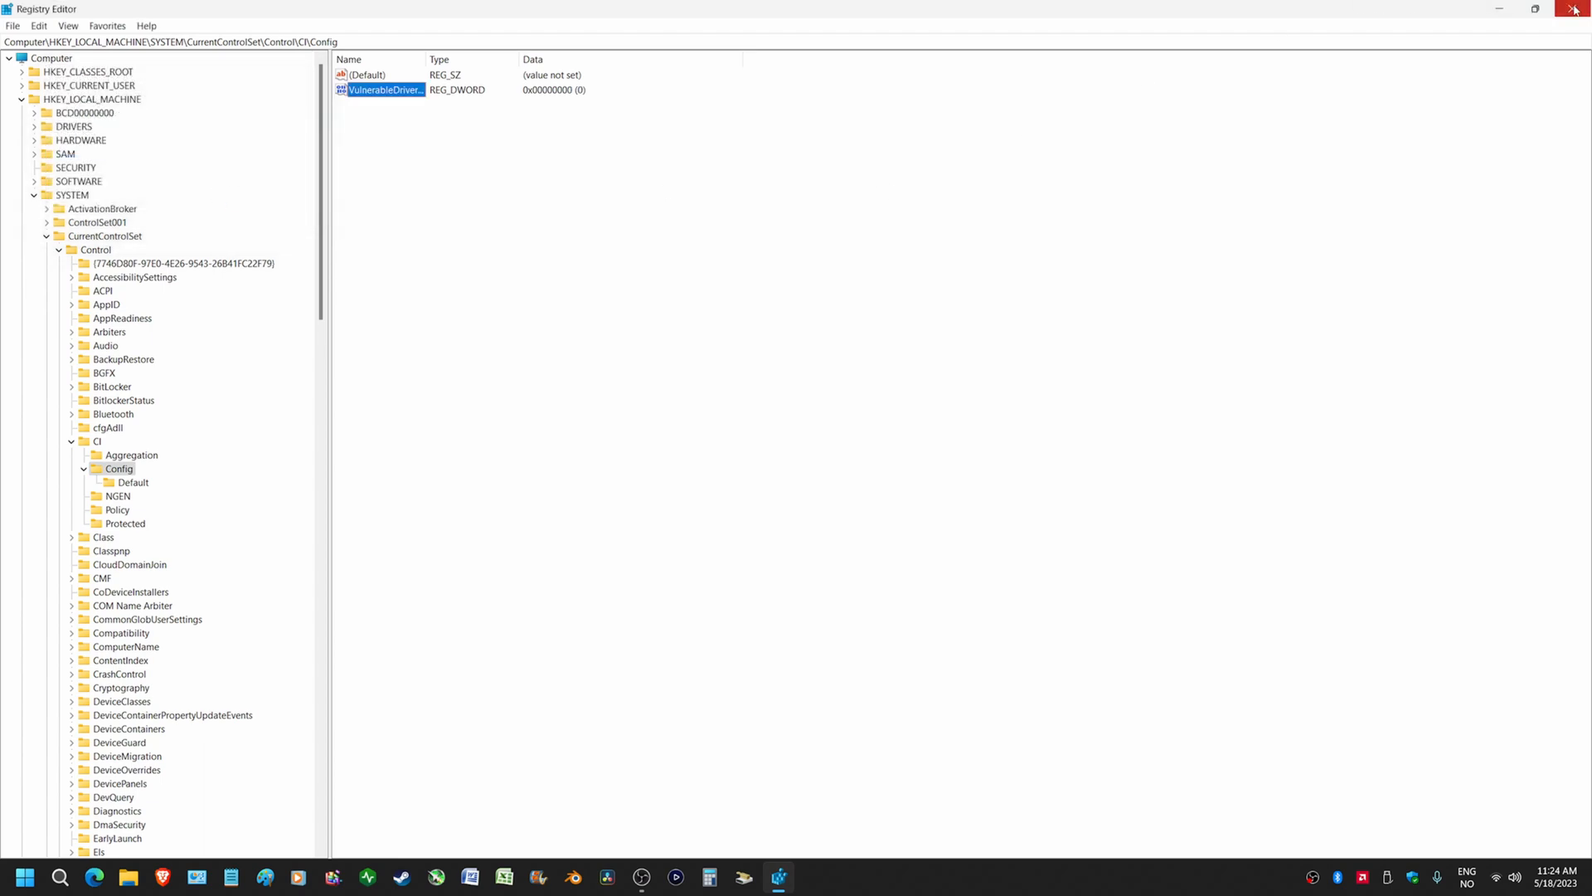
Step: Close Registry Editor
left_click(1574, 9)
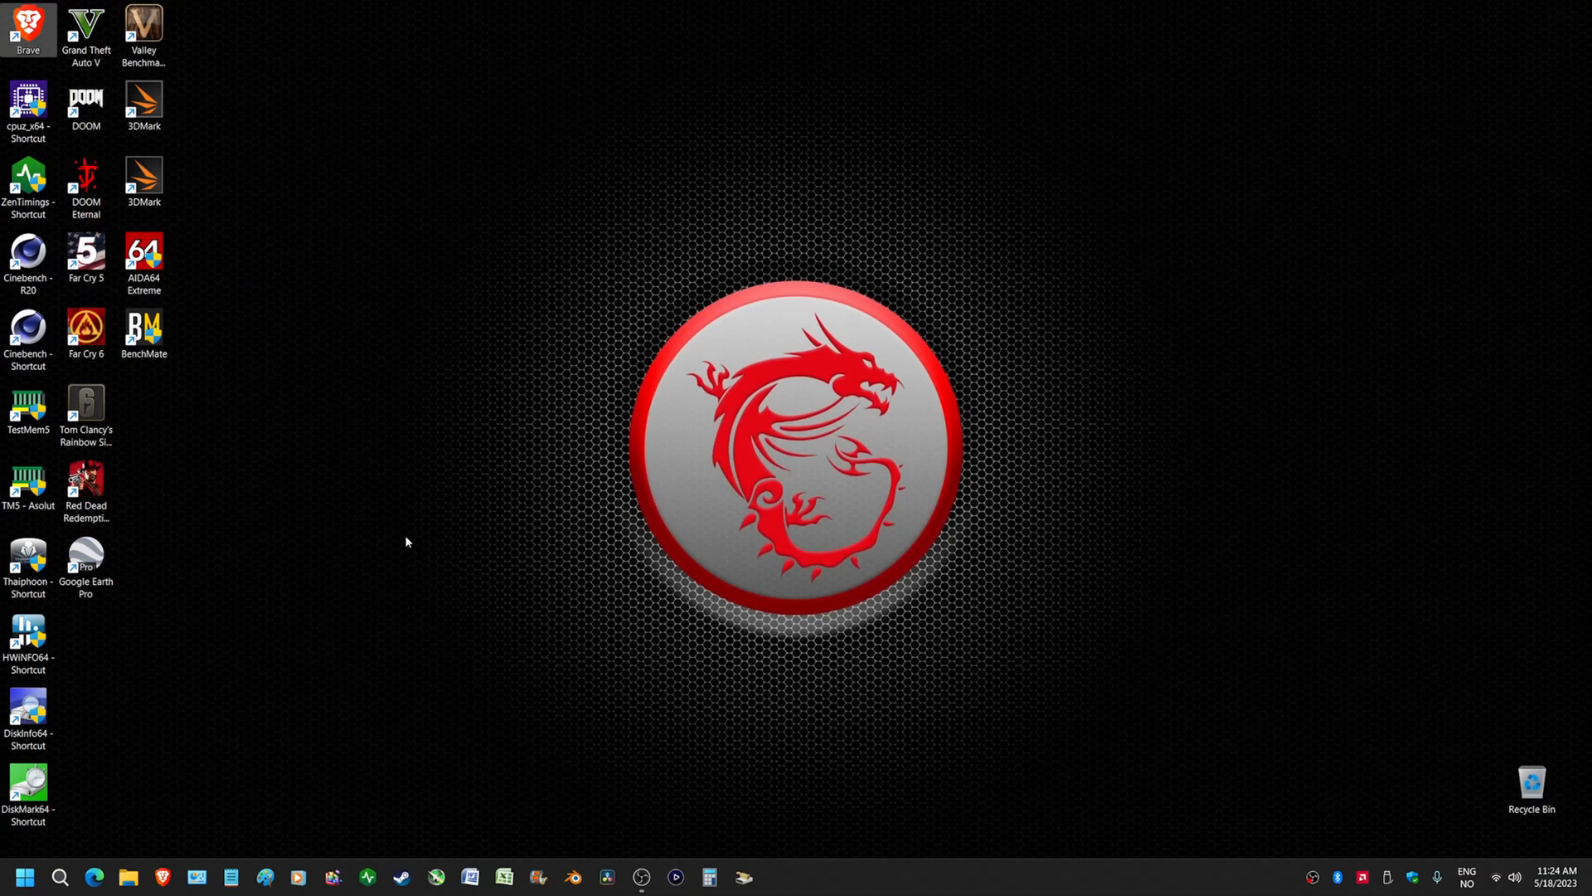
mouse_move(391, 557)
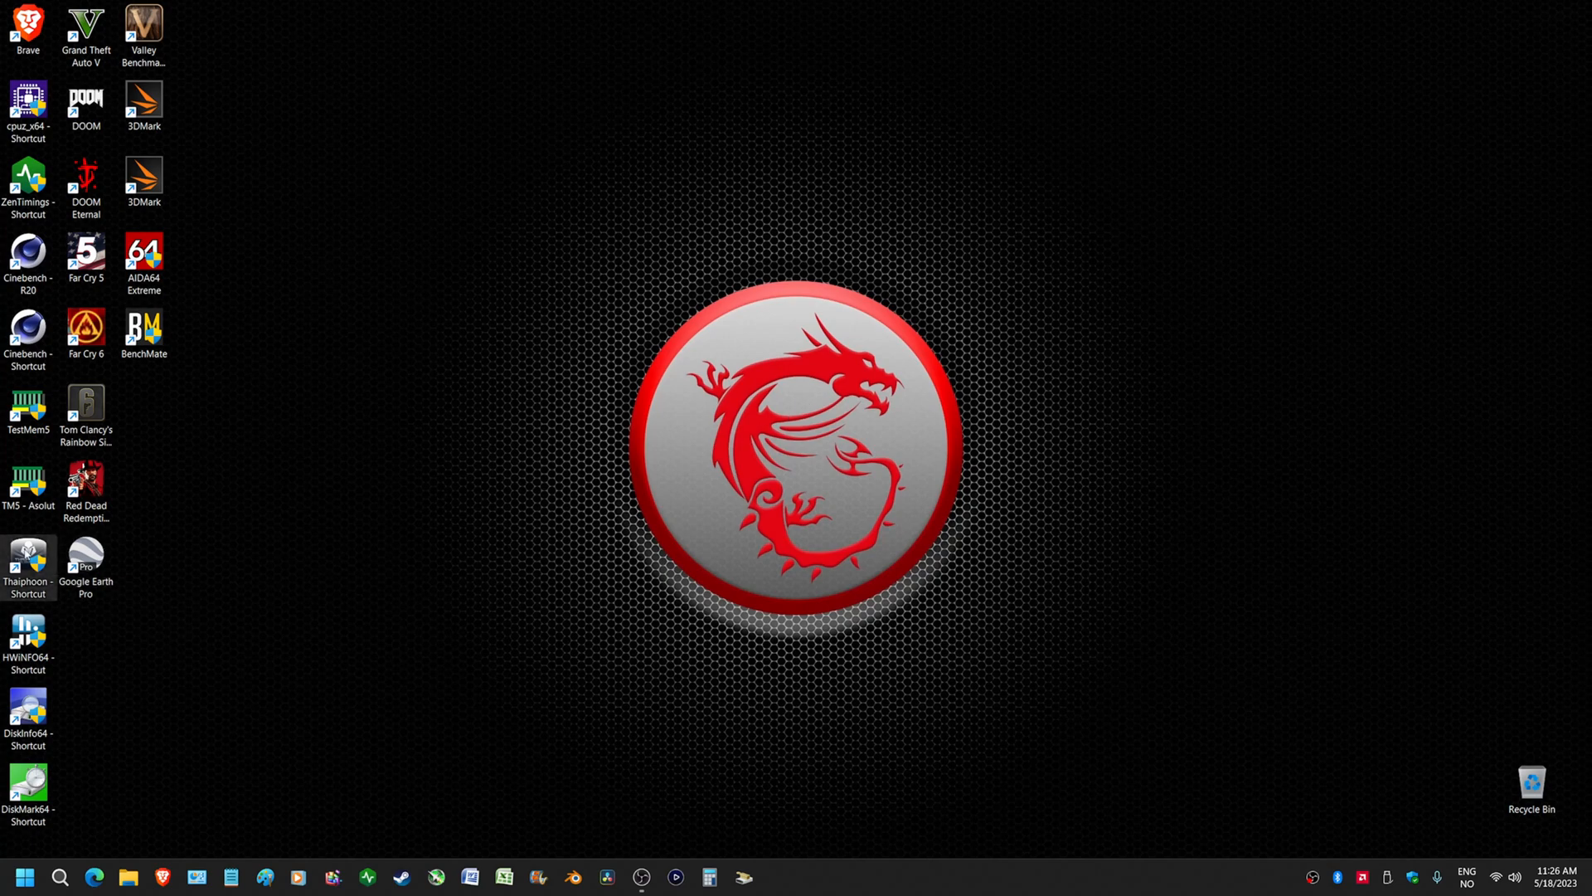
Step: Relaunch Thaiphoon Burner, read SPD on SMBus #0 at 53h for the Kingston DDR5 report, then close it
double_click(28, 557)
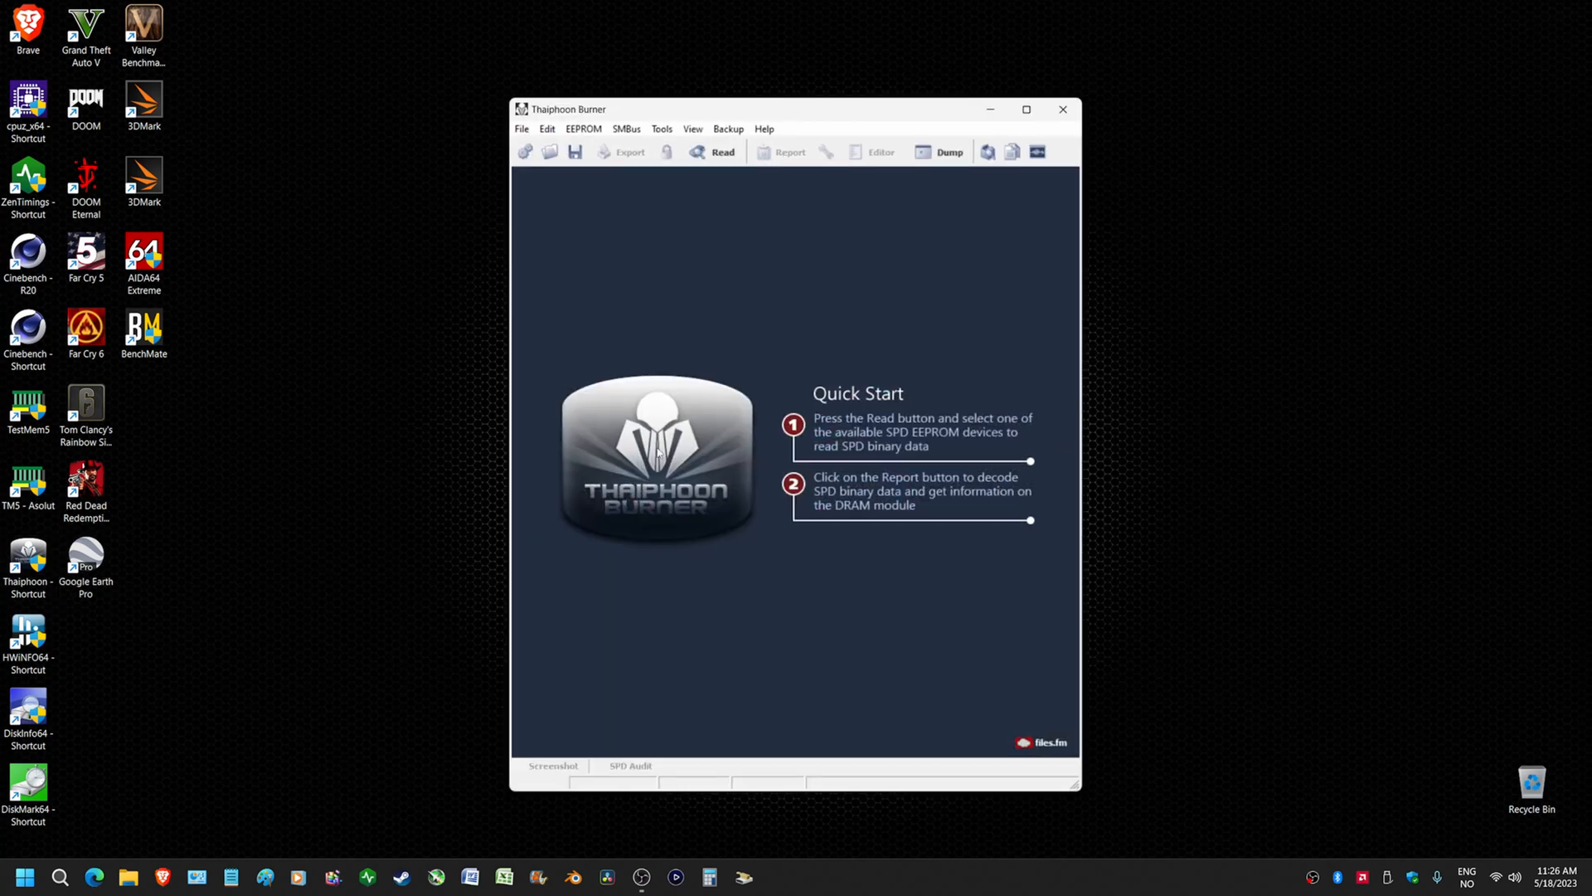
left_click(724, 151)
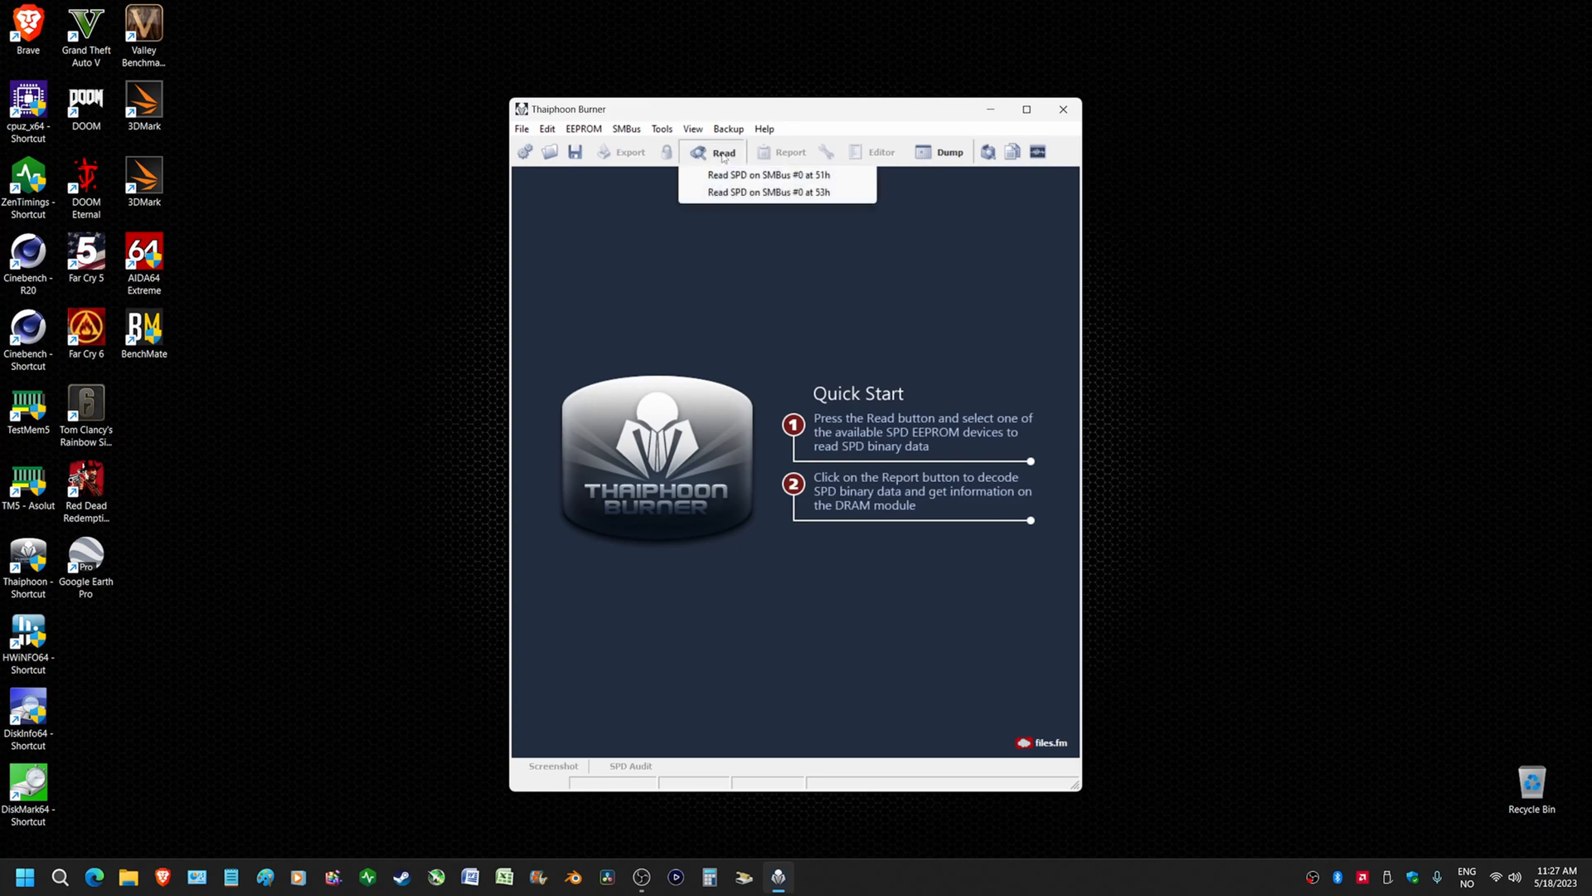
left_click(768, 174)
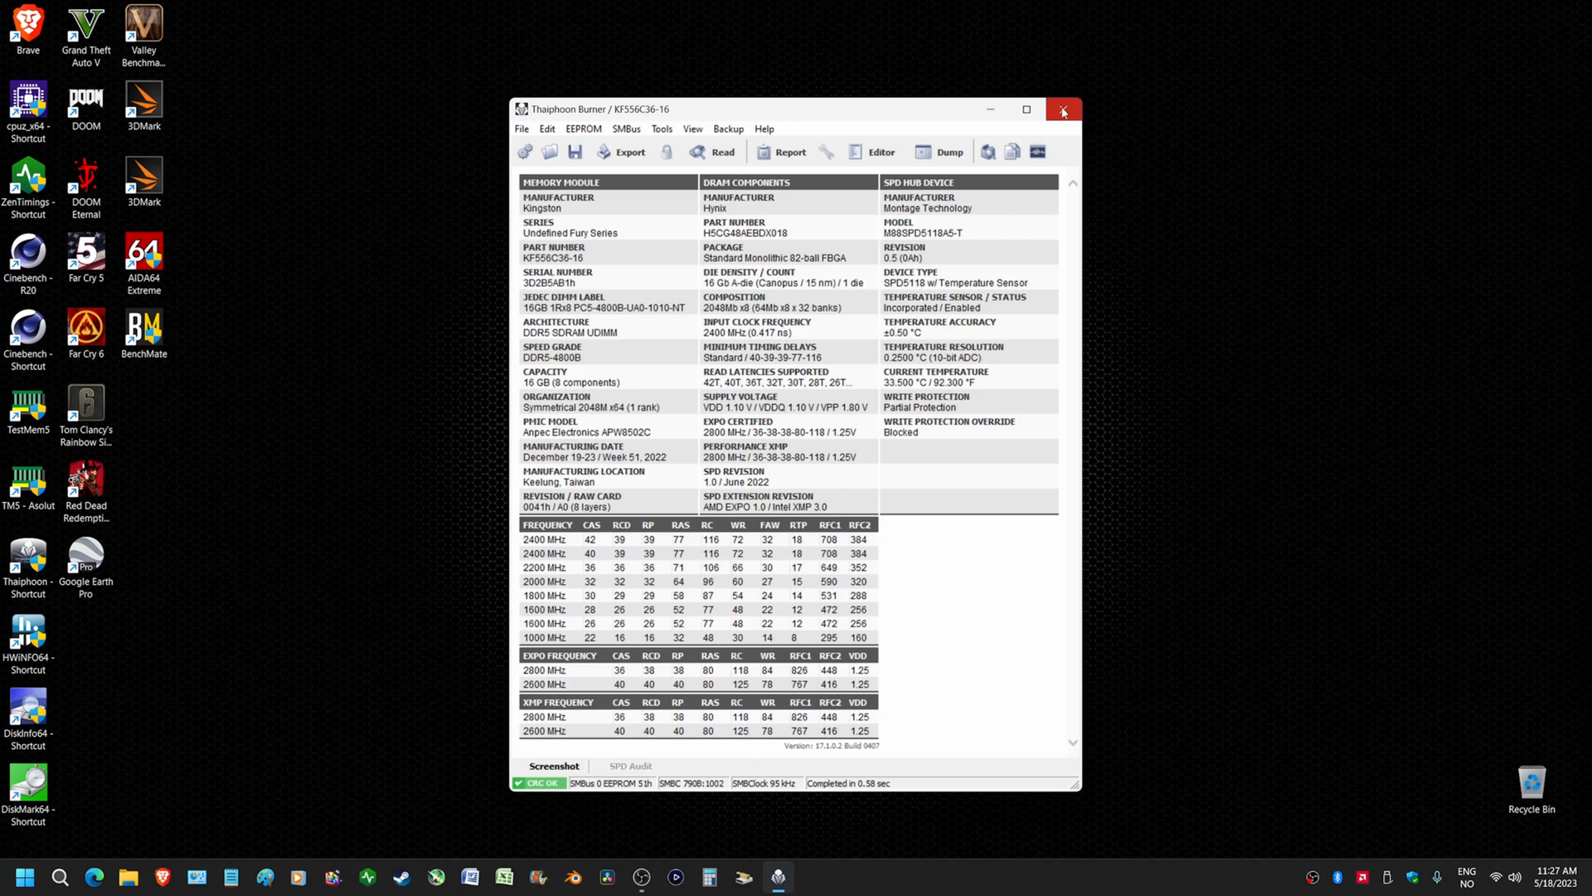
left_click(1063, 110)
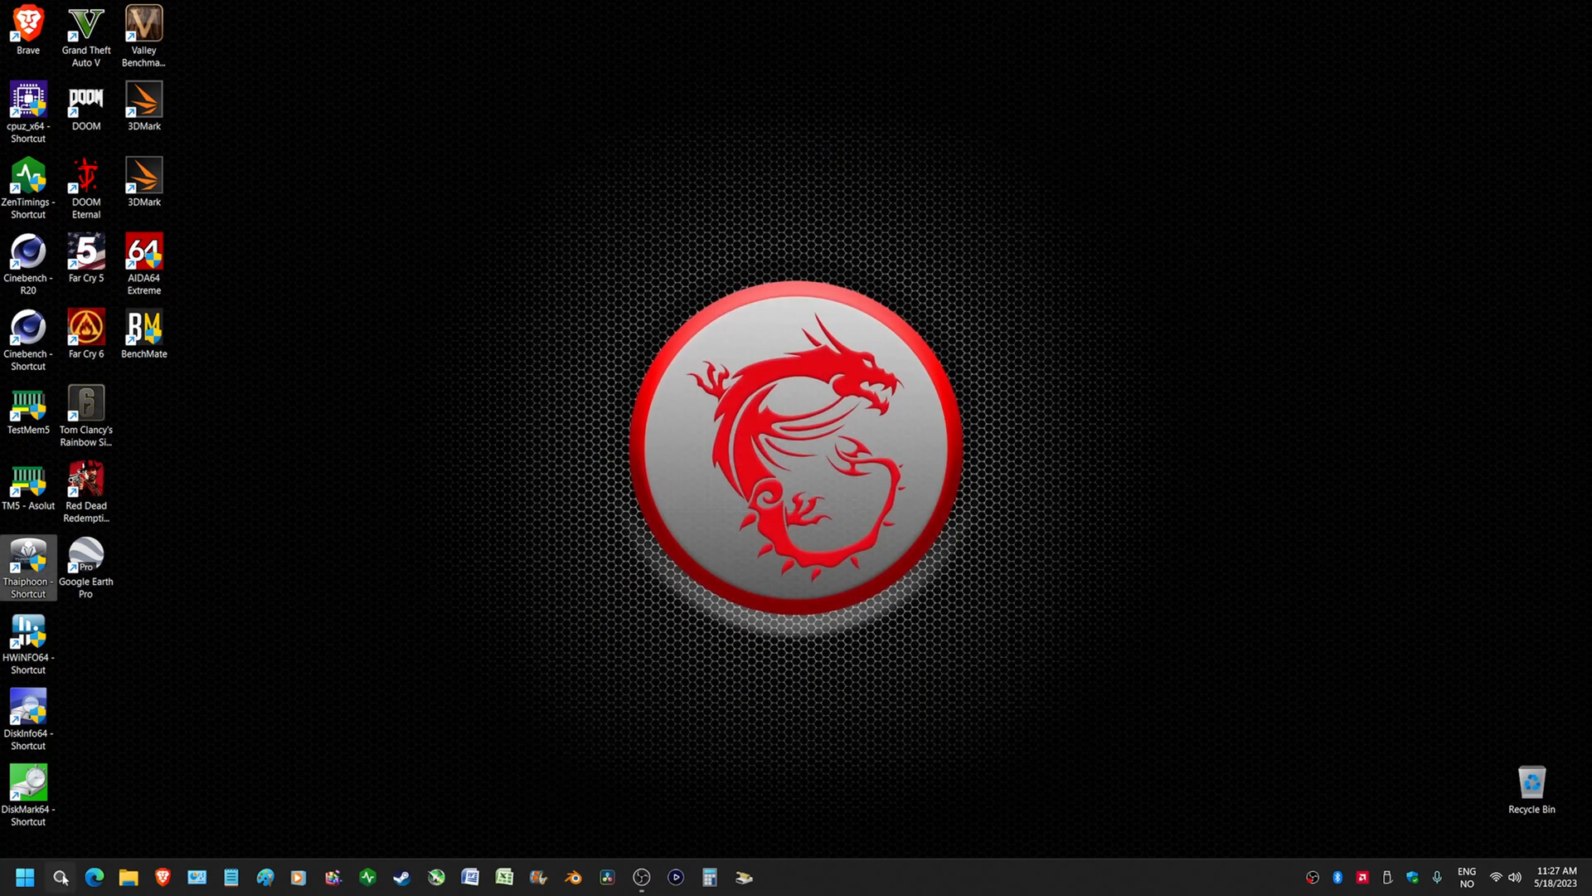
Step: Reopen Registry Editor and confirm VulnerableDriverBlocklistEnable under CI\Config still reads 0
left_click(60, 876)
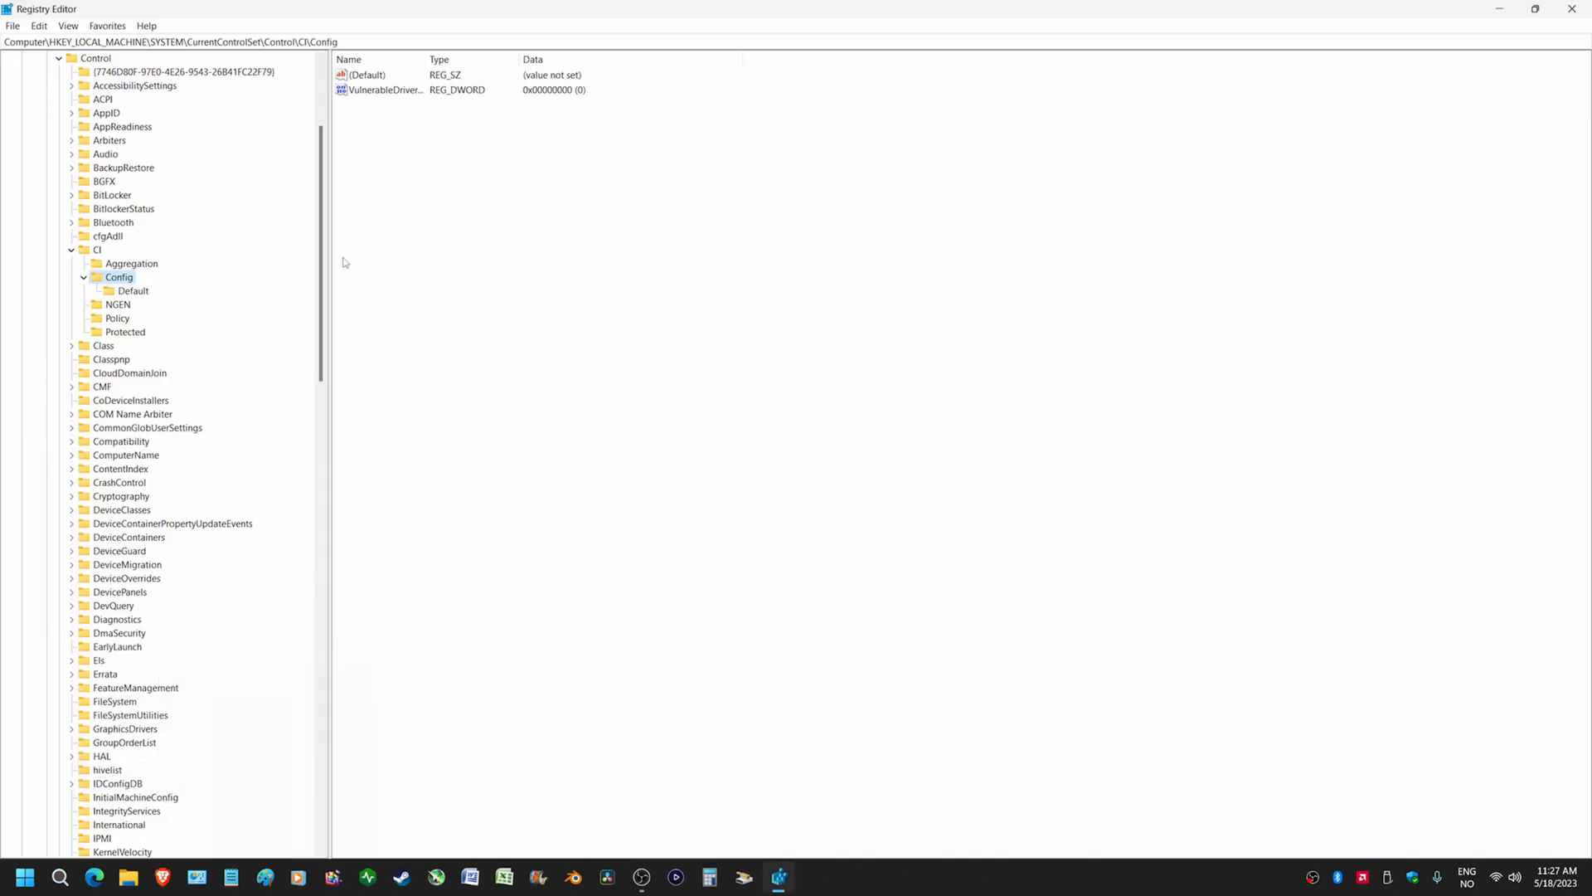
mouse_move(379, 310)
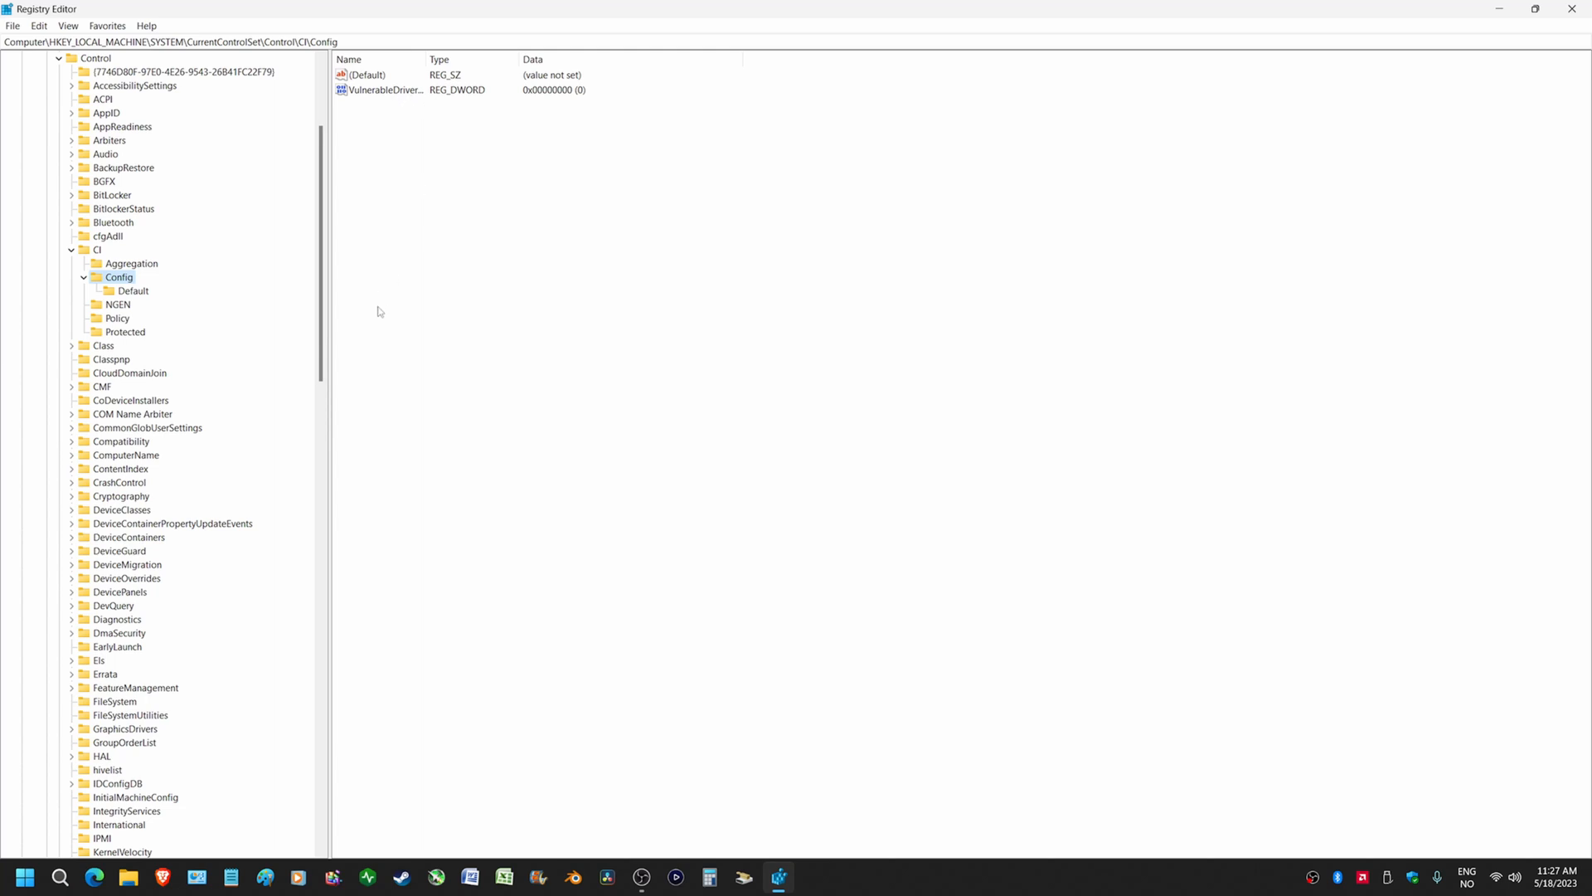
mouse_move(499, 351)
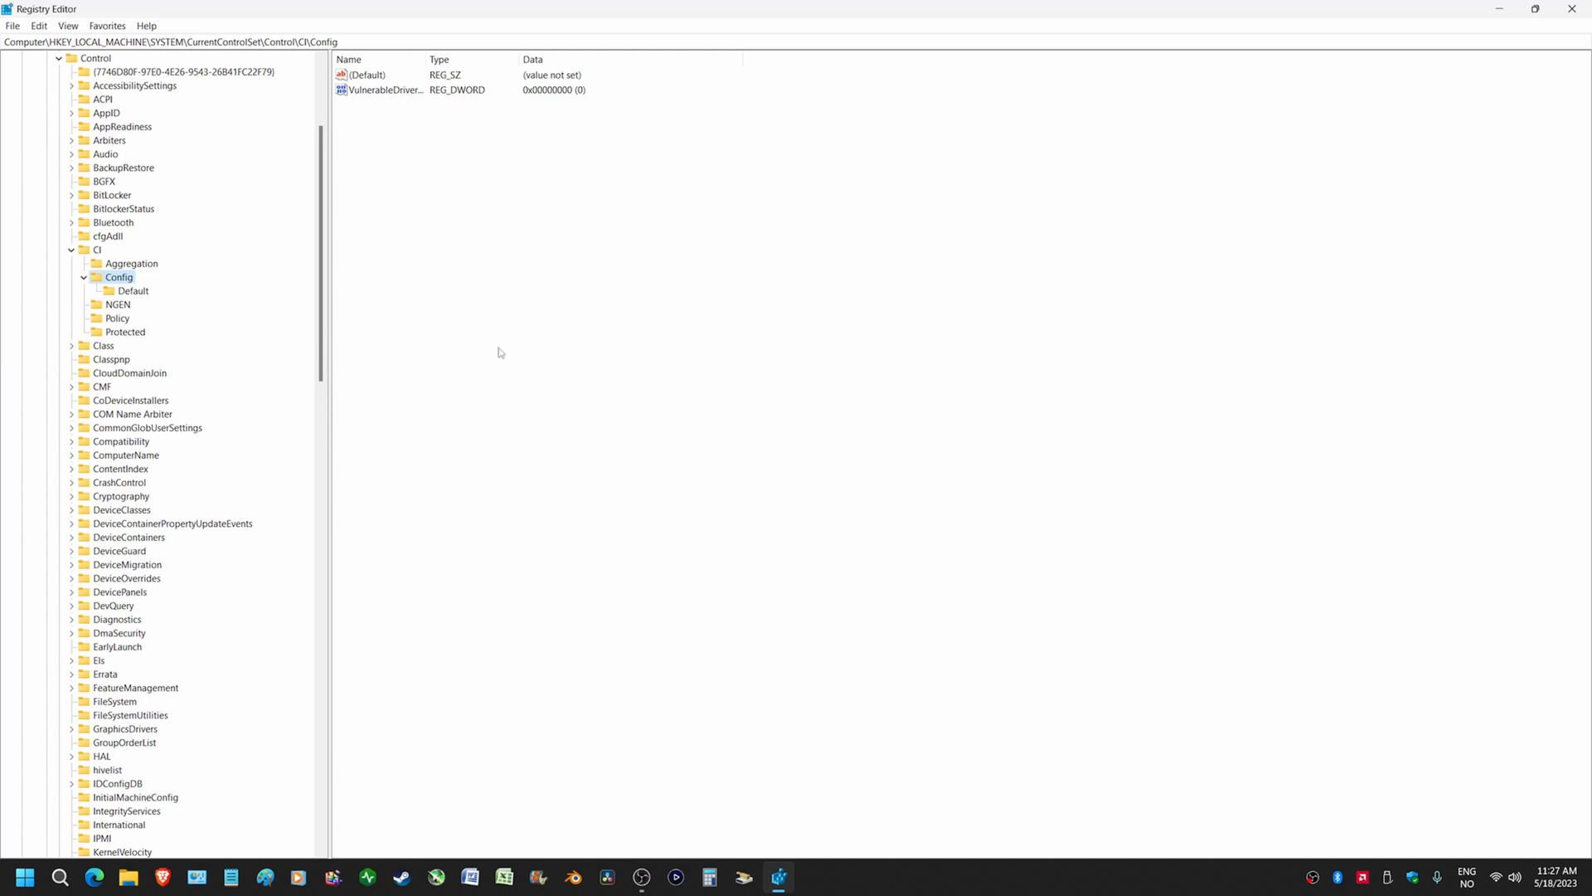
double_click(381, 90)
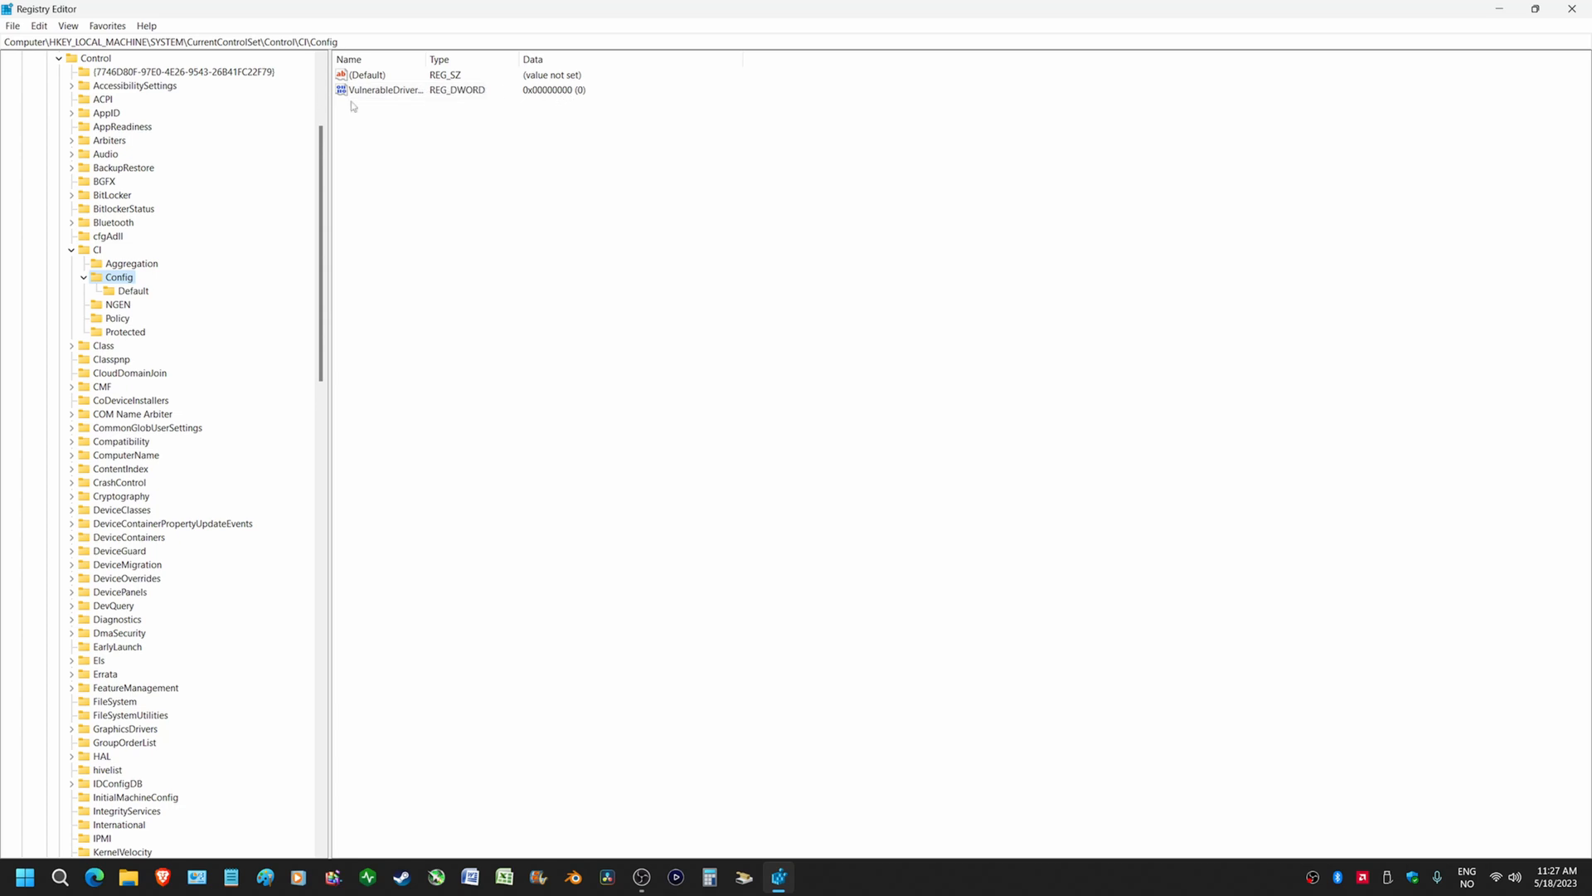
mouse_move(376, 110)
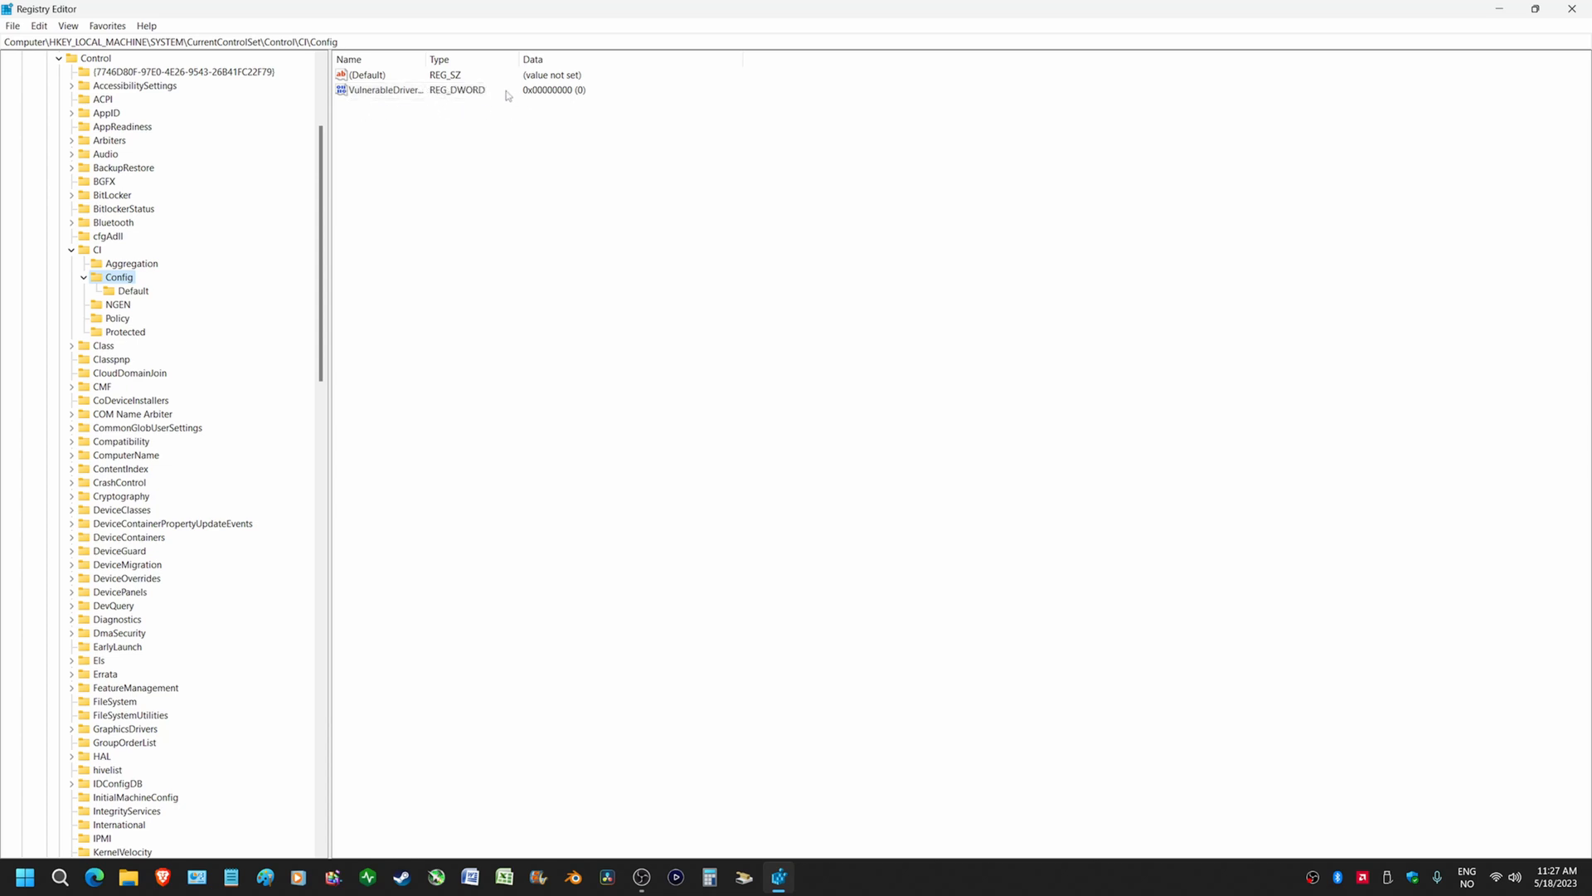
mouse_move(405, 106)
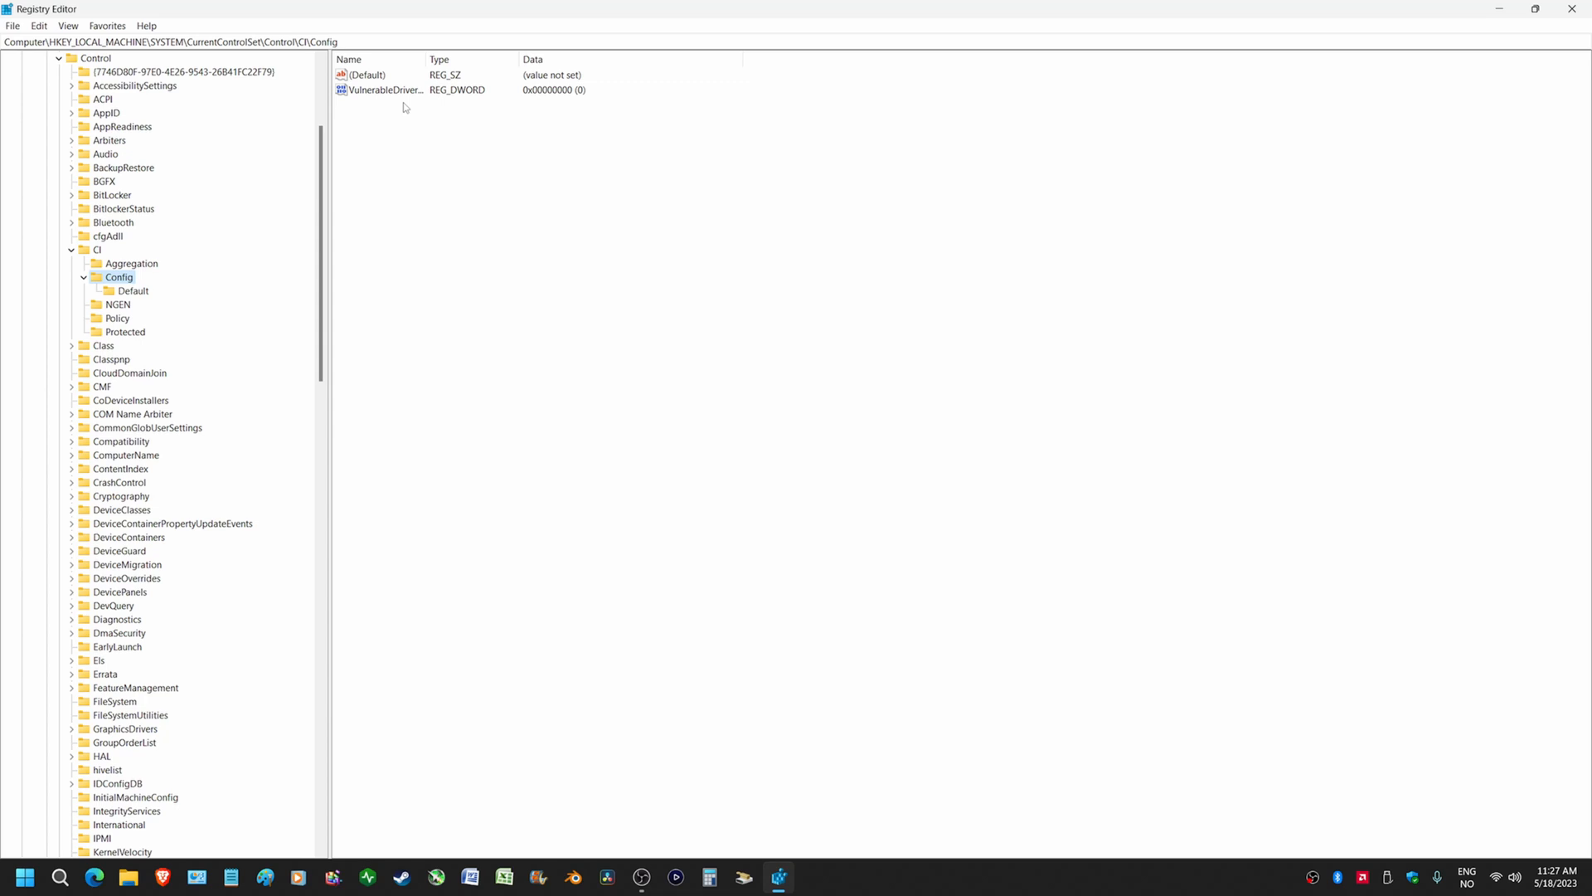
mouse_move(1277, 48)
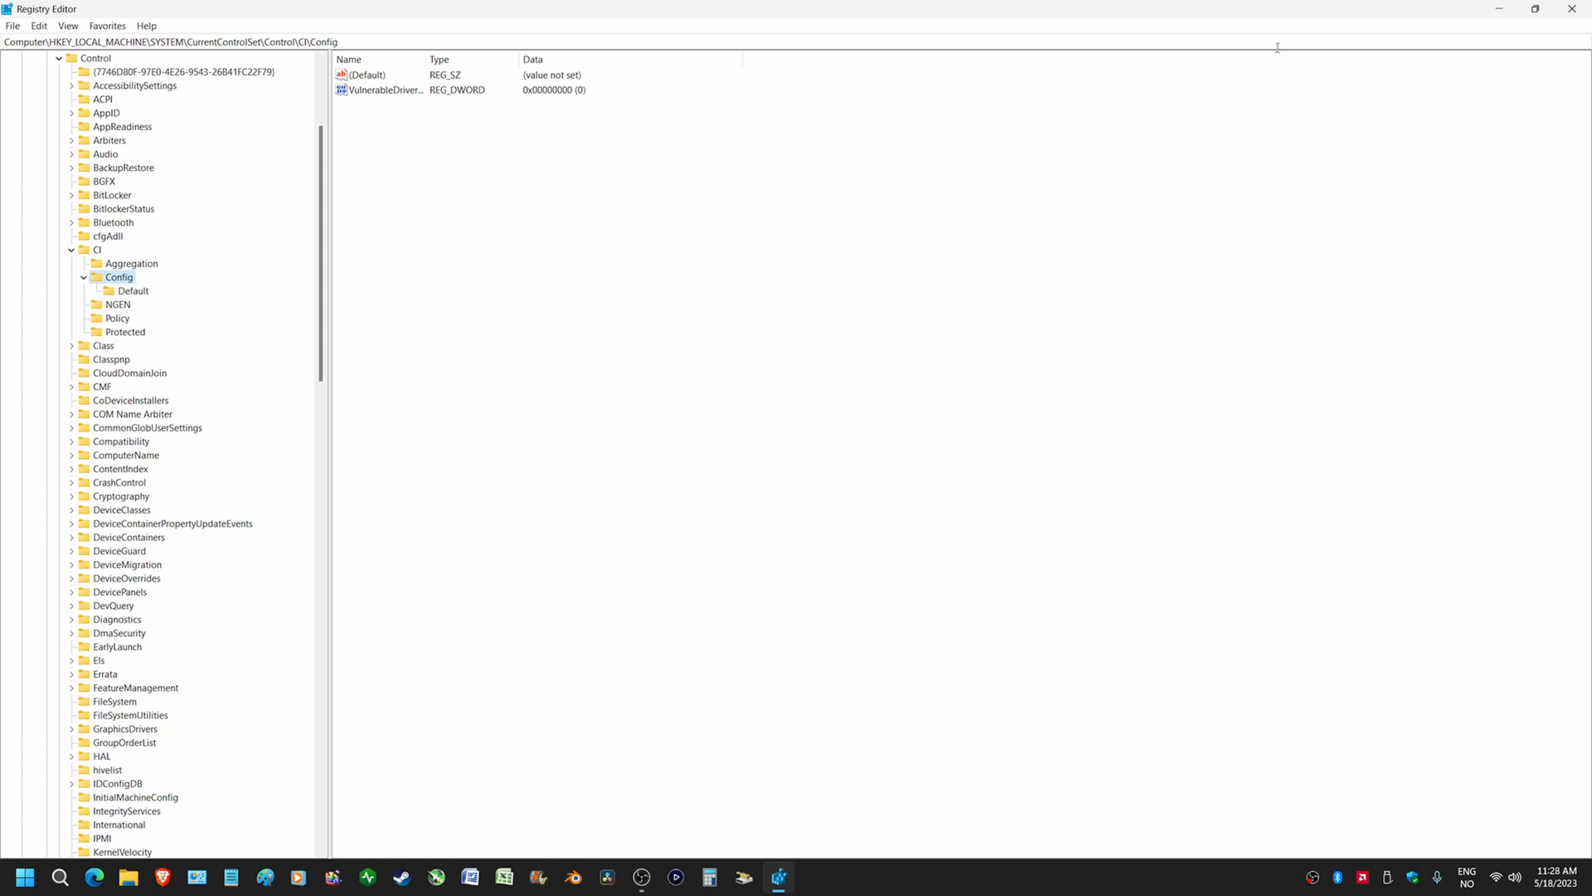
mouse_move(501, 136)
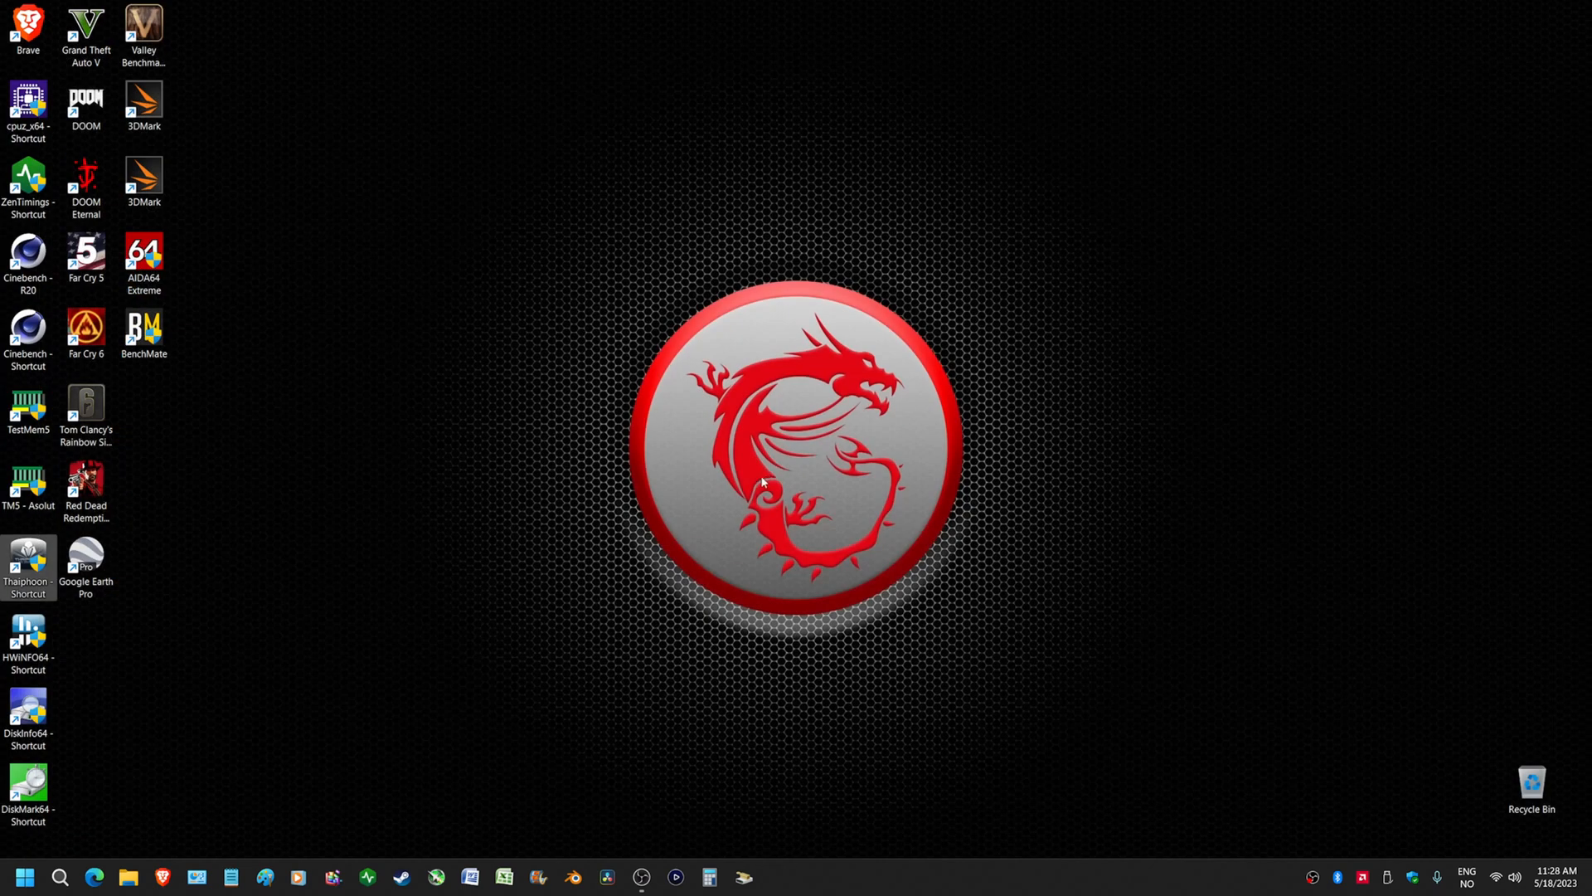
mouse_move(793, 410)
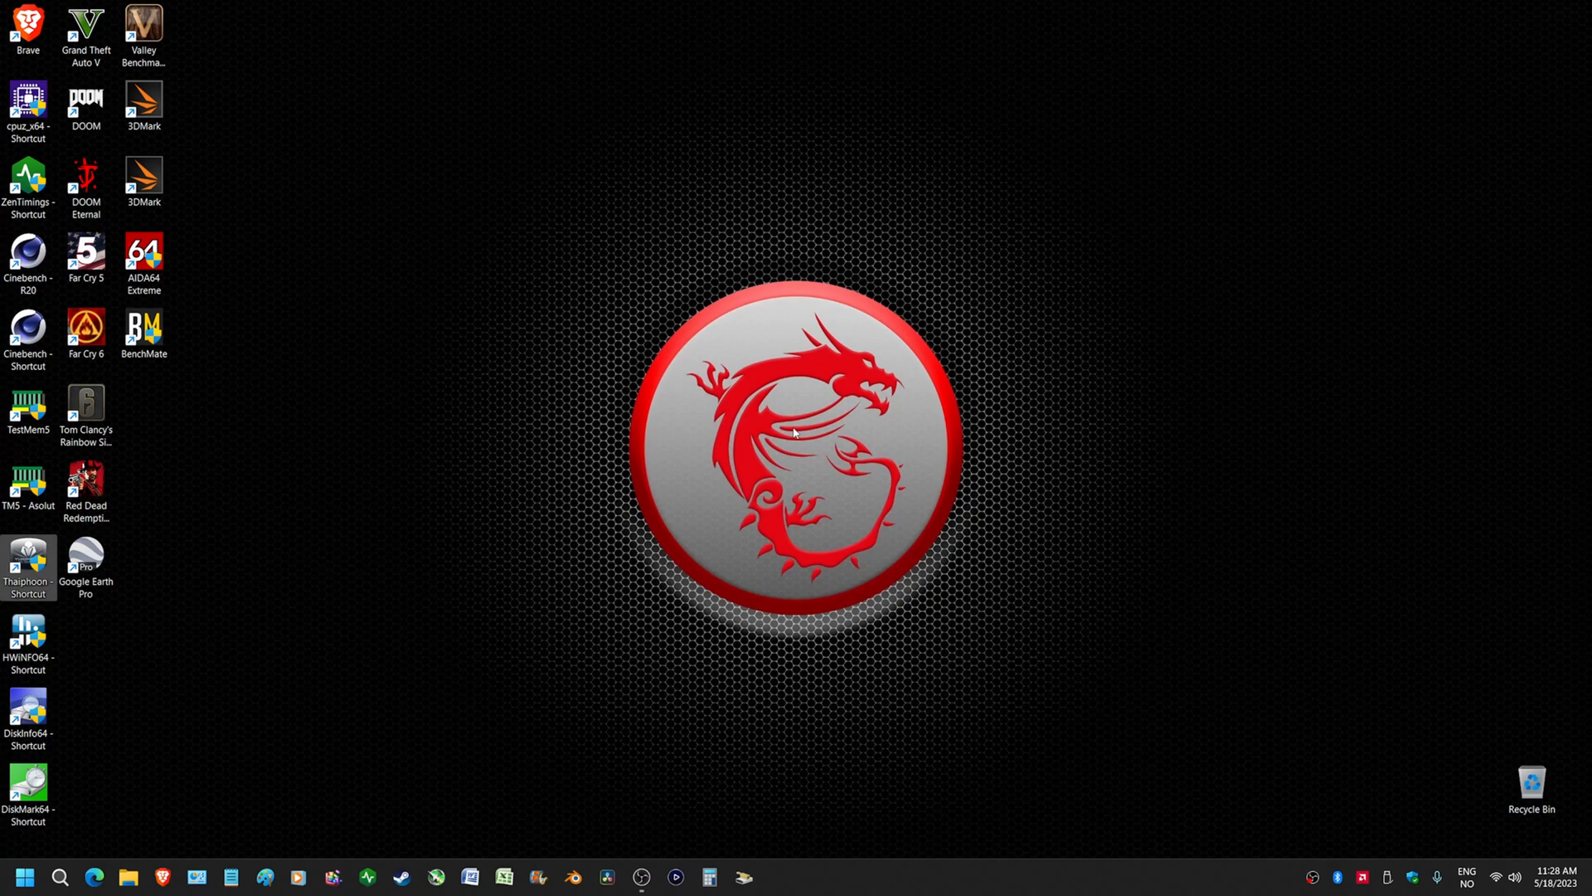
mouse_move(29, 554)
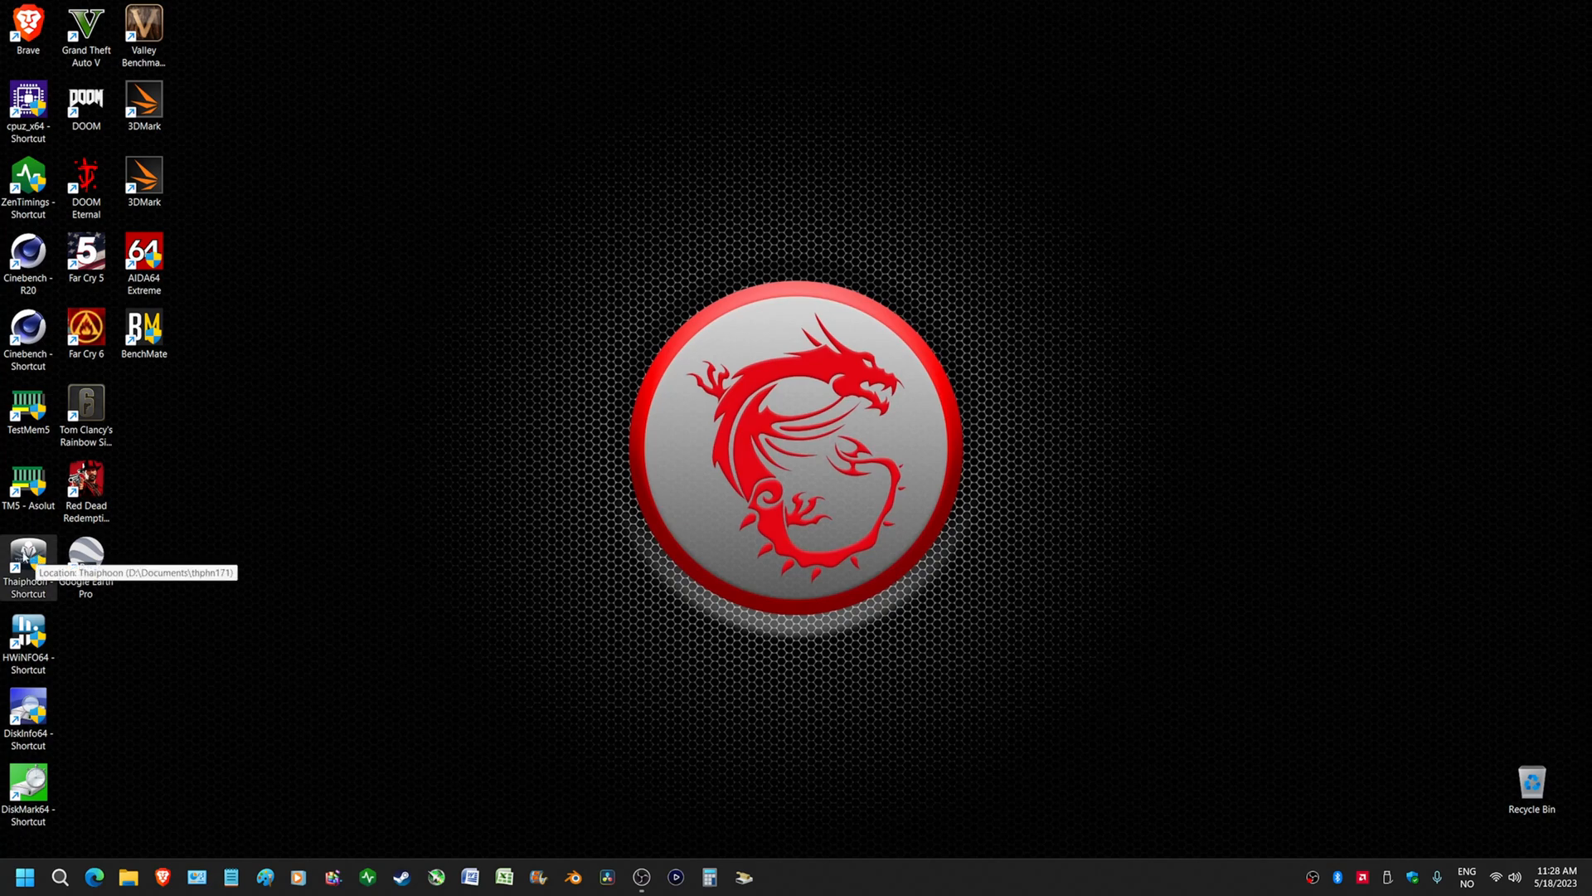
double_click(28, 554)
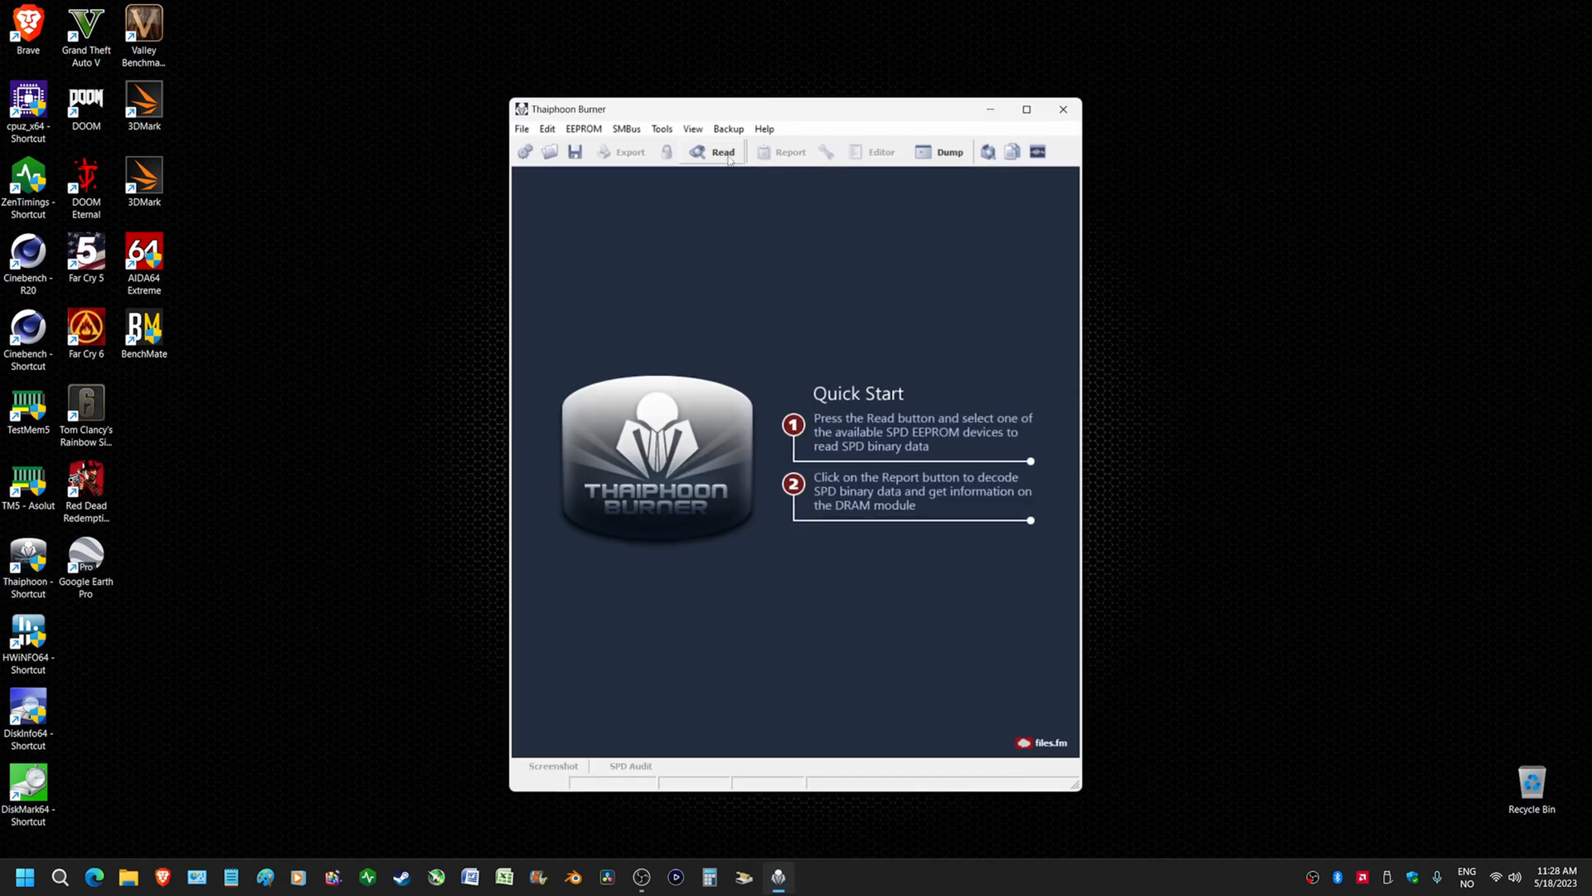
left_click(722, 151)
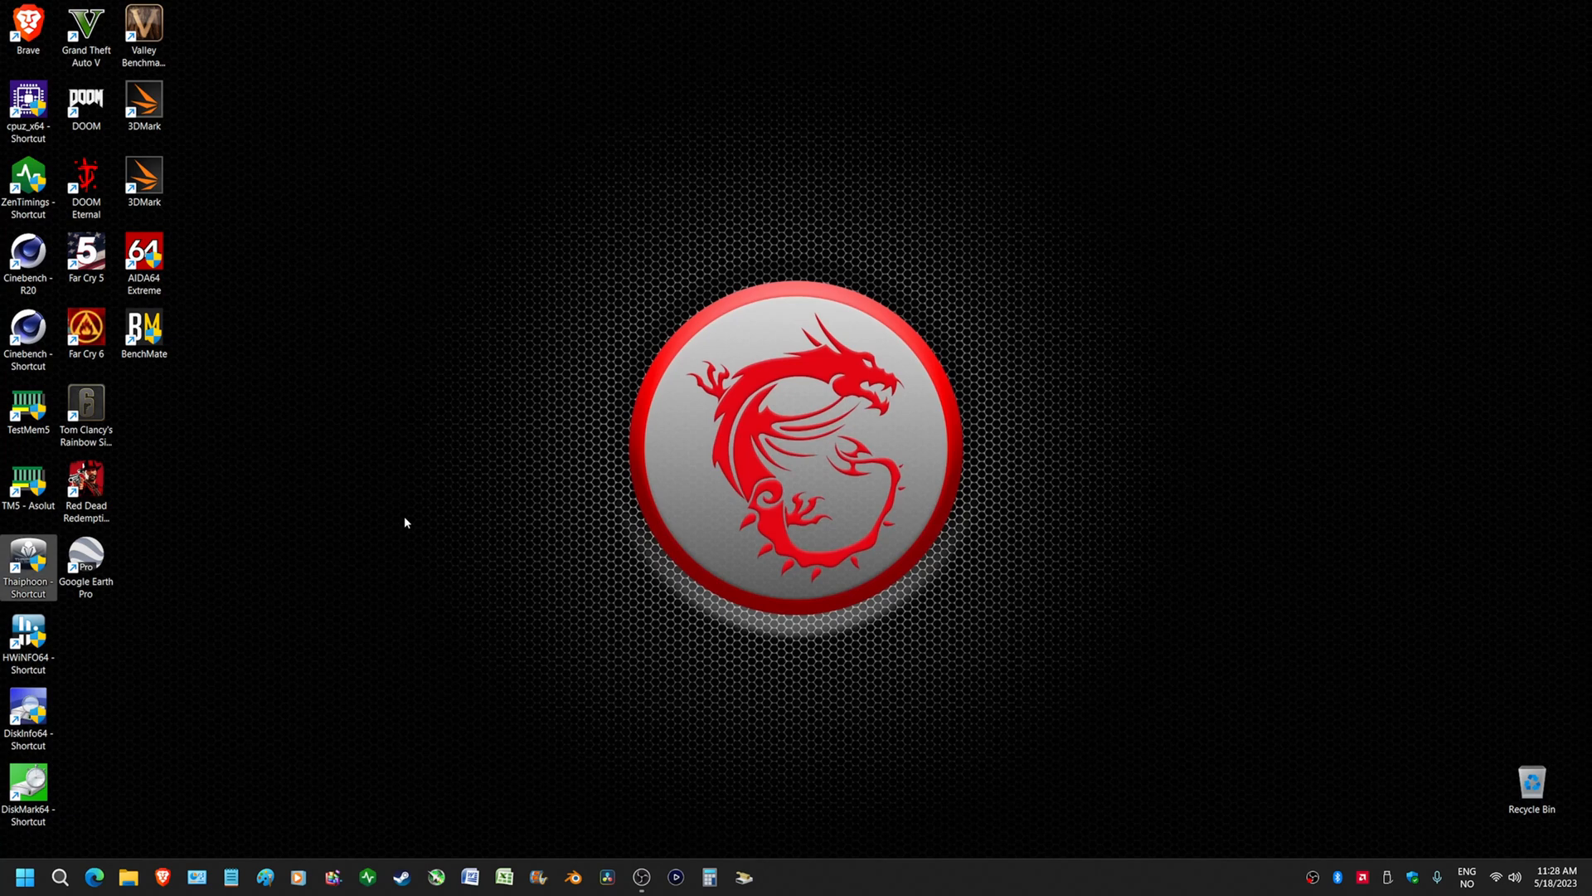
mouse_move(723, 485)
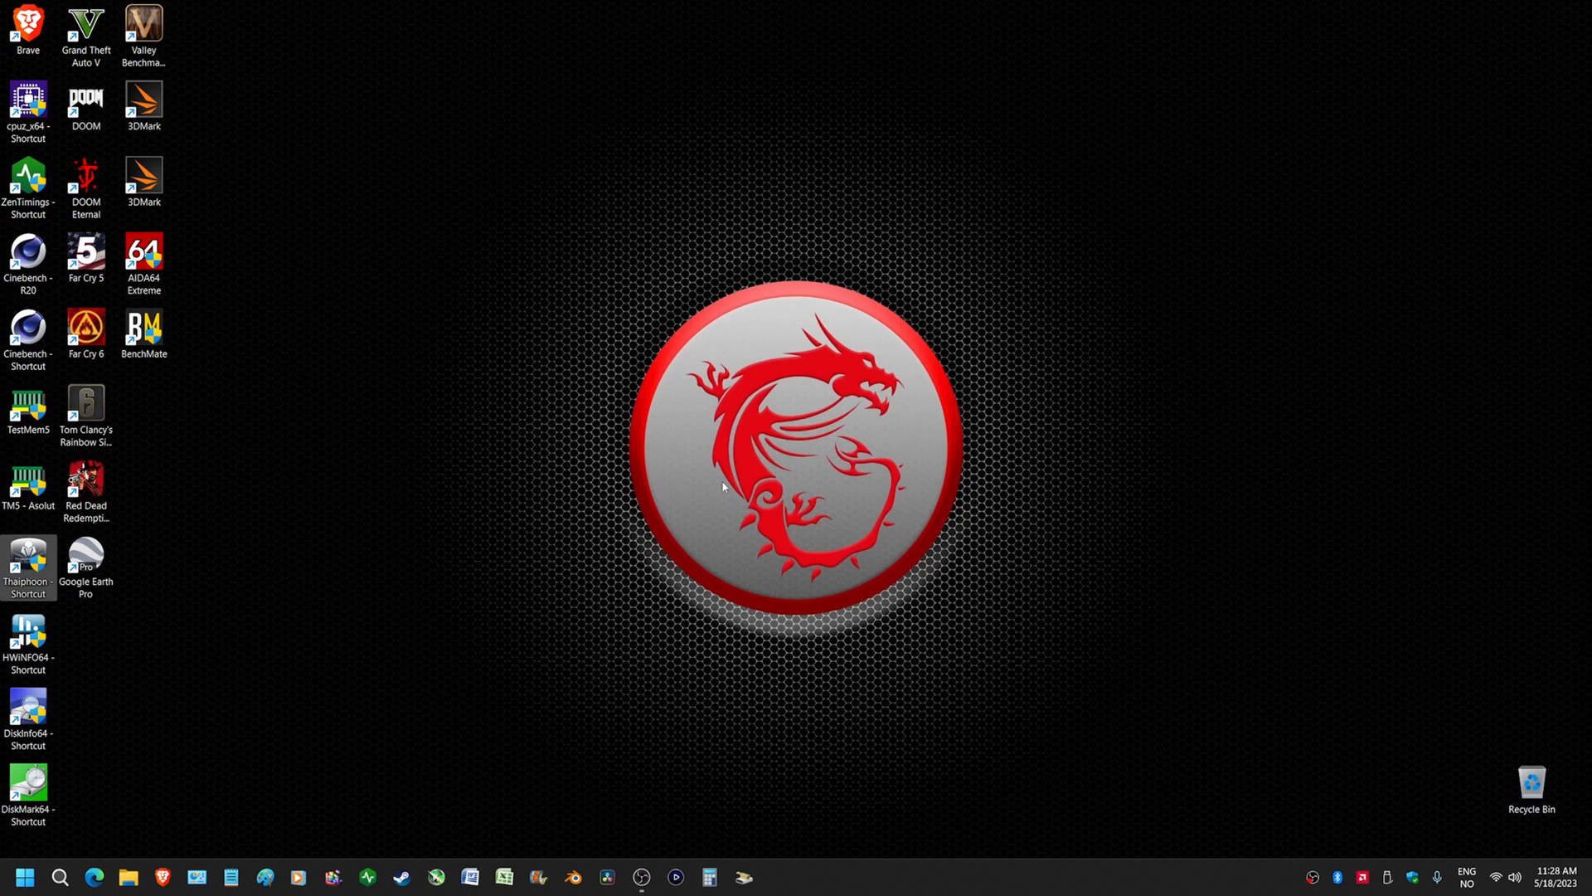